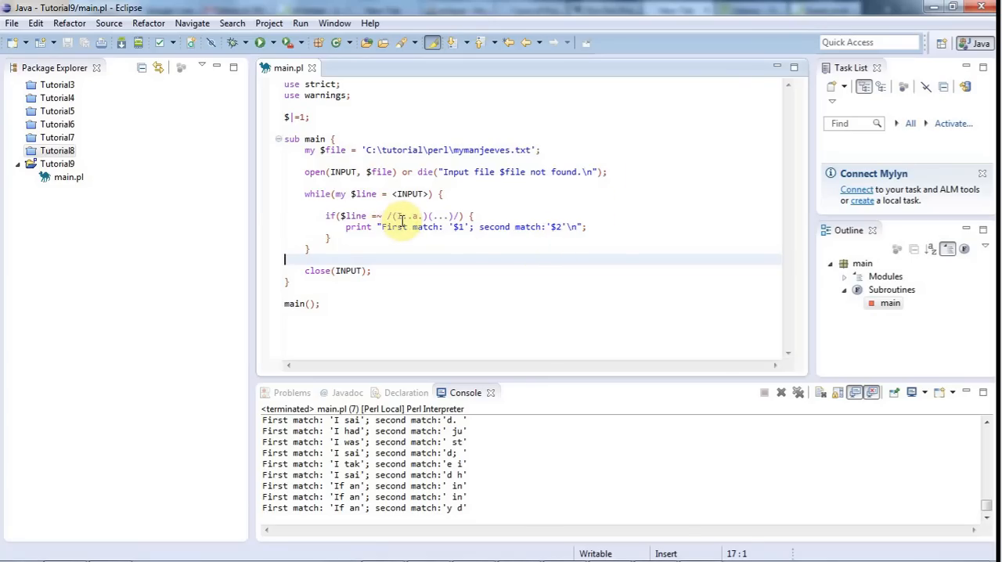
- Replace the old capture groups with /dog/ and change the print statement to print $line;
click(406, 215)
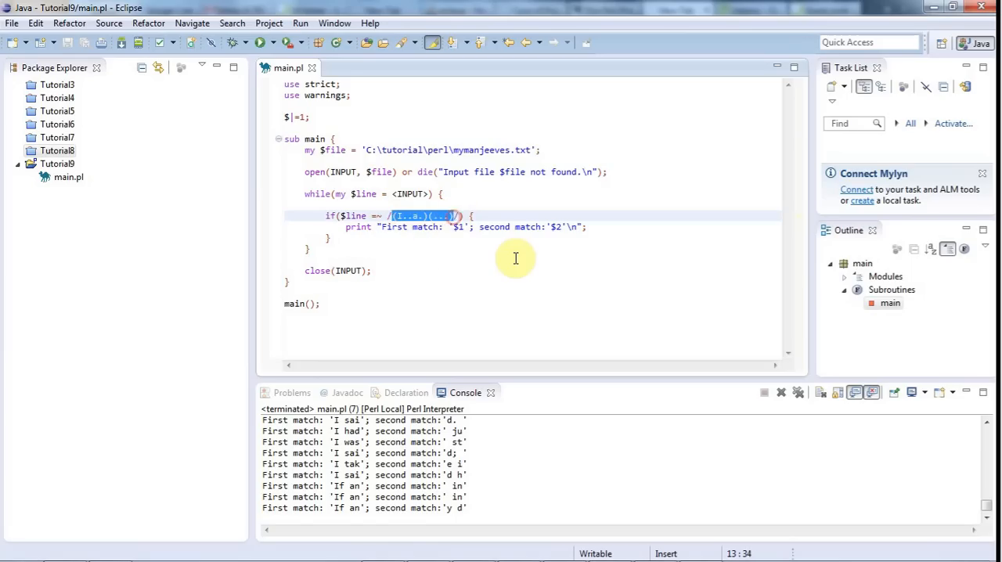
key(Delete)
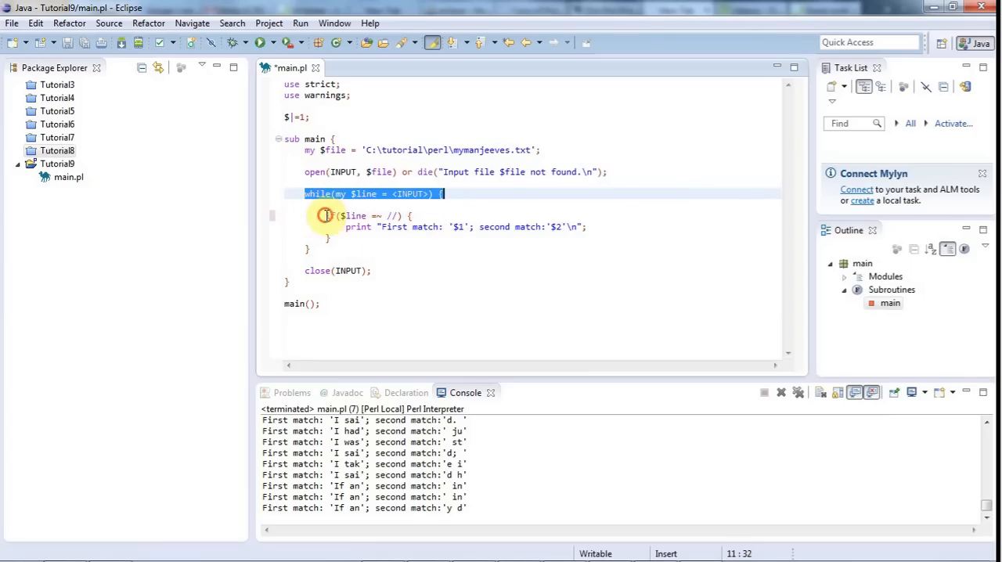
click(390, 215)
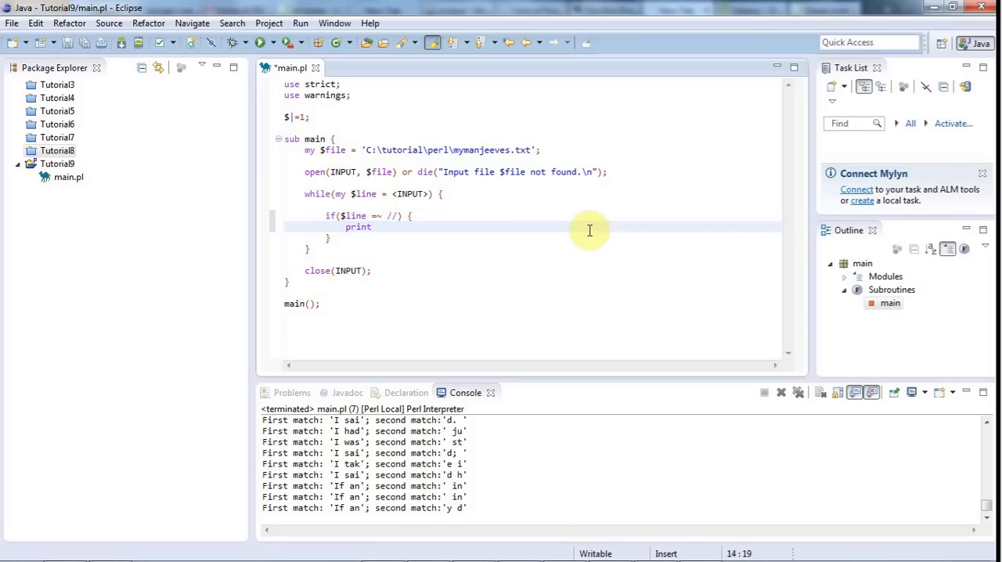
text($line;)
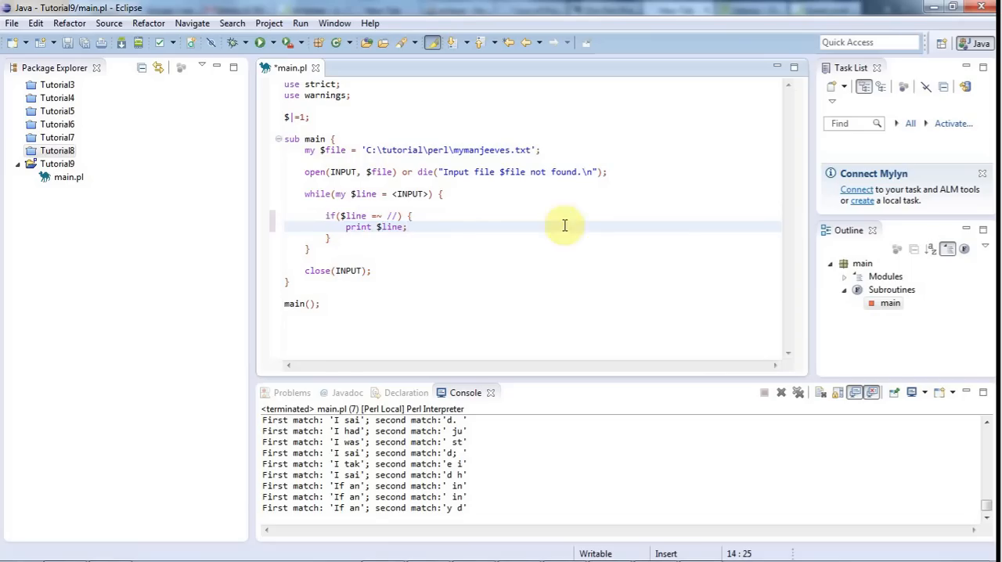
text(d)
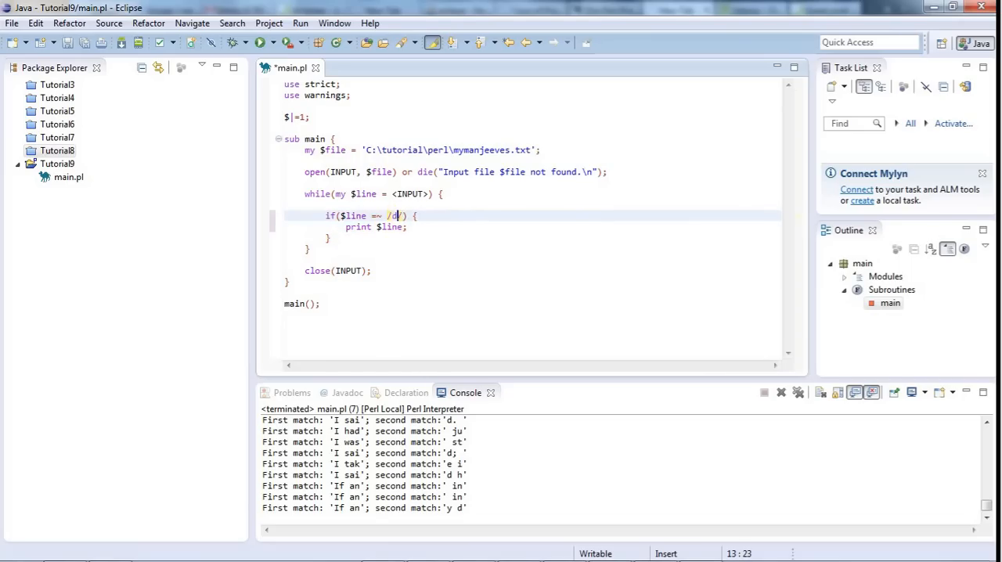
text(og)
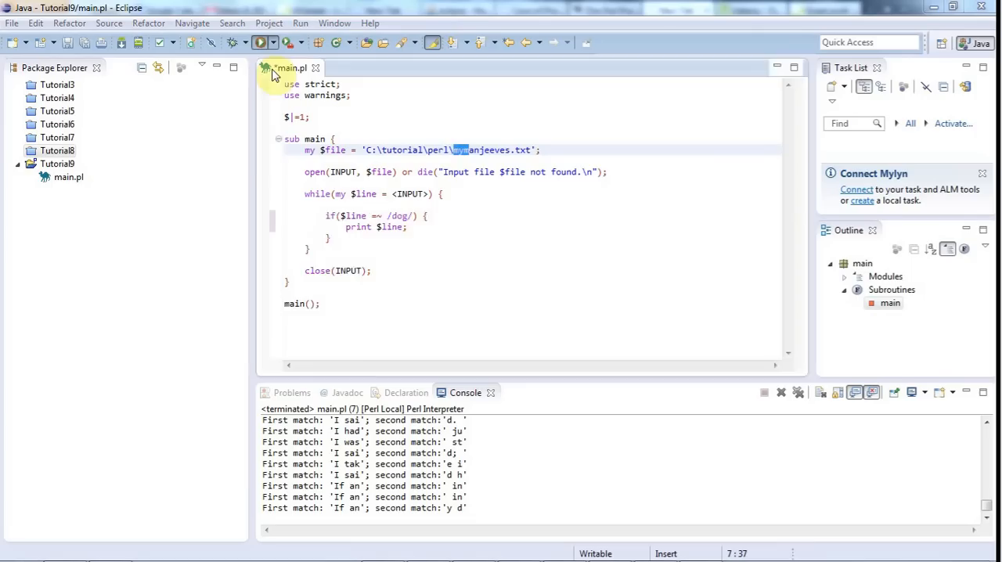
- Run the script and pick out dog inside watchdog in the console output
click(291, 42)
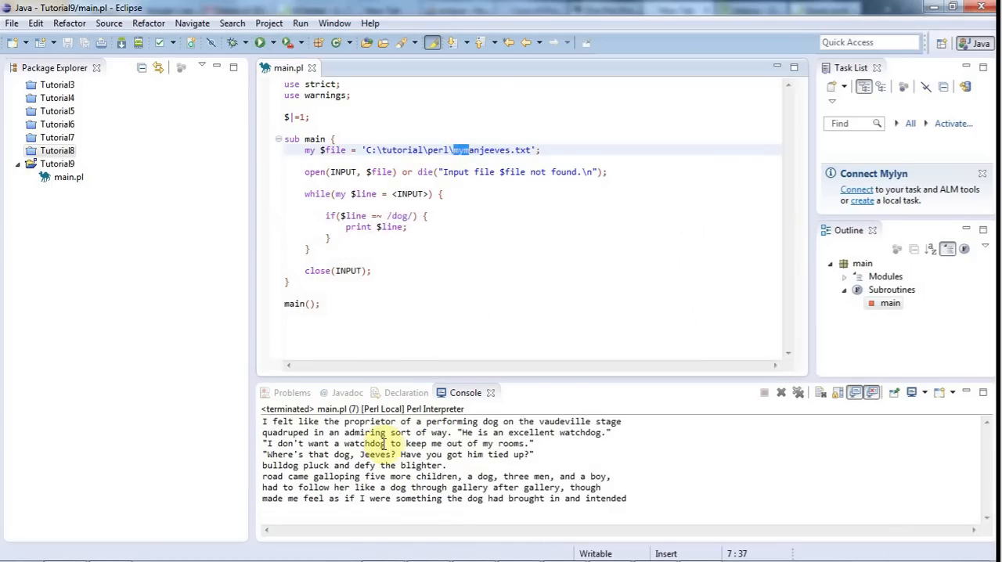
double_click(342, 454)
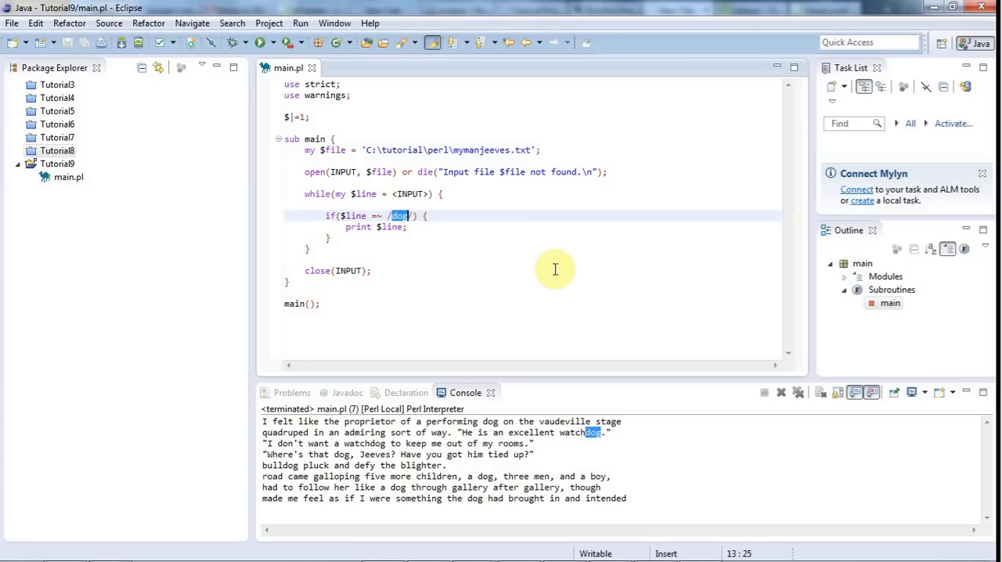
- Change the regex to the capture group (1) and the print statement to print "$1\n";
text(l)
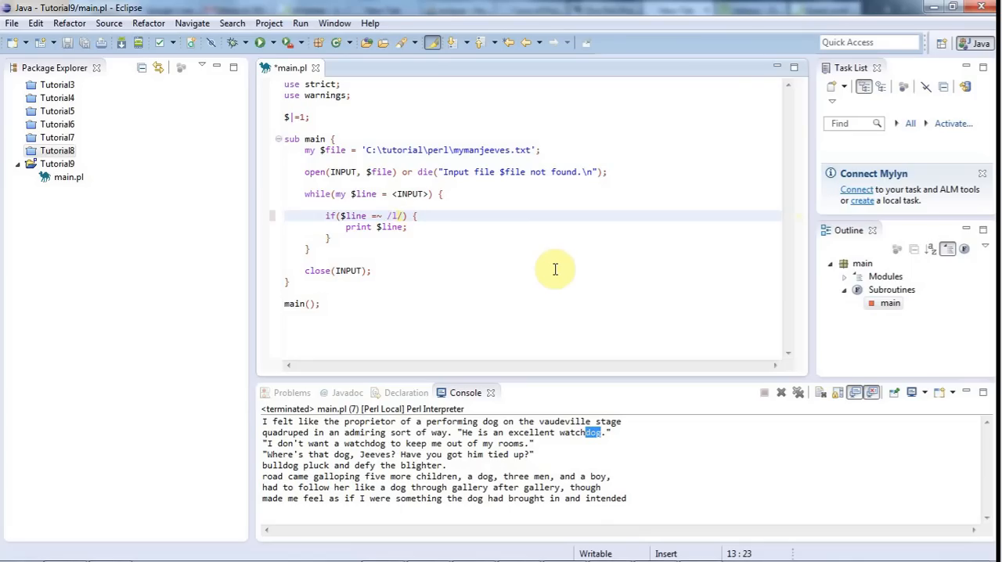
mouse_move(198, 303)
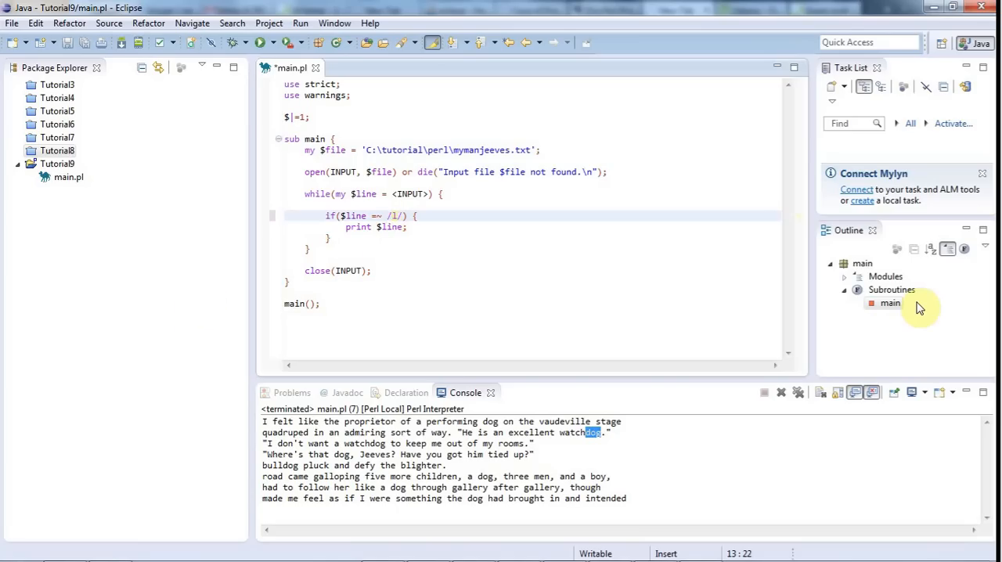
mouse_move(702, 296)
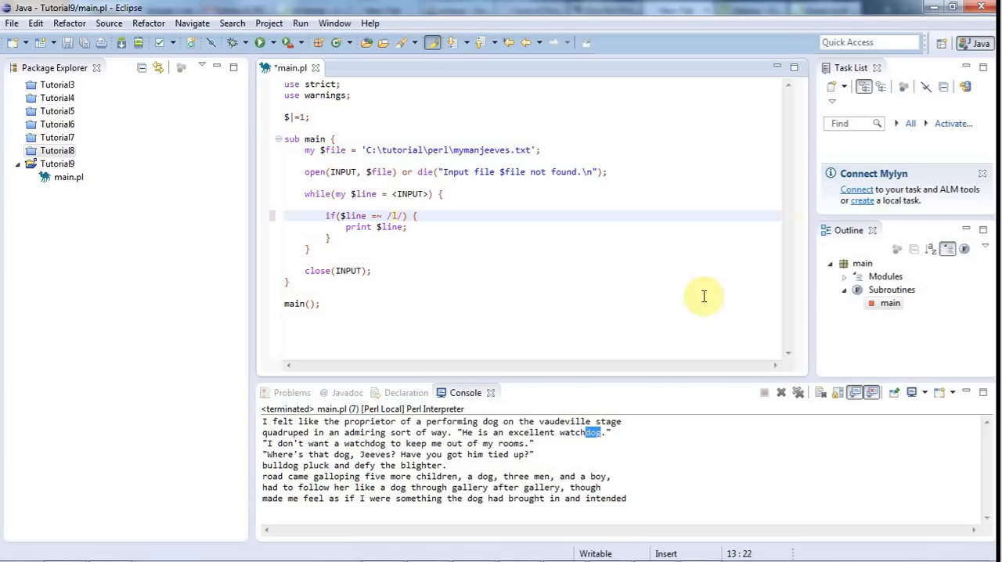
mouse_move(612, 293)
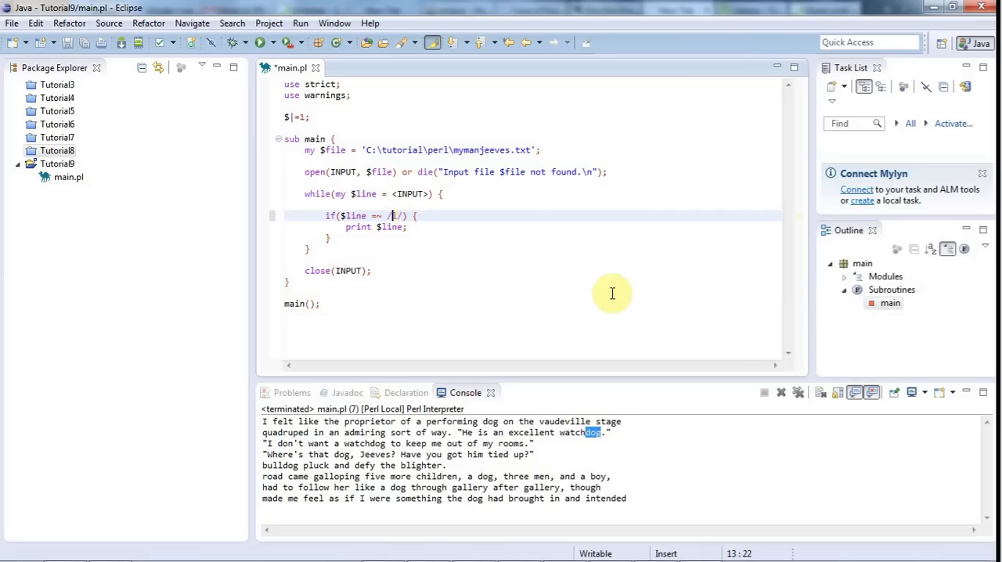
text((1)
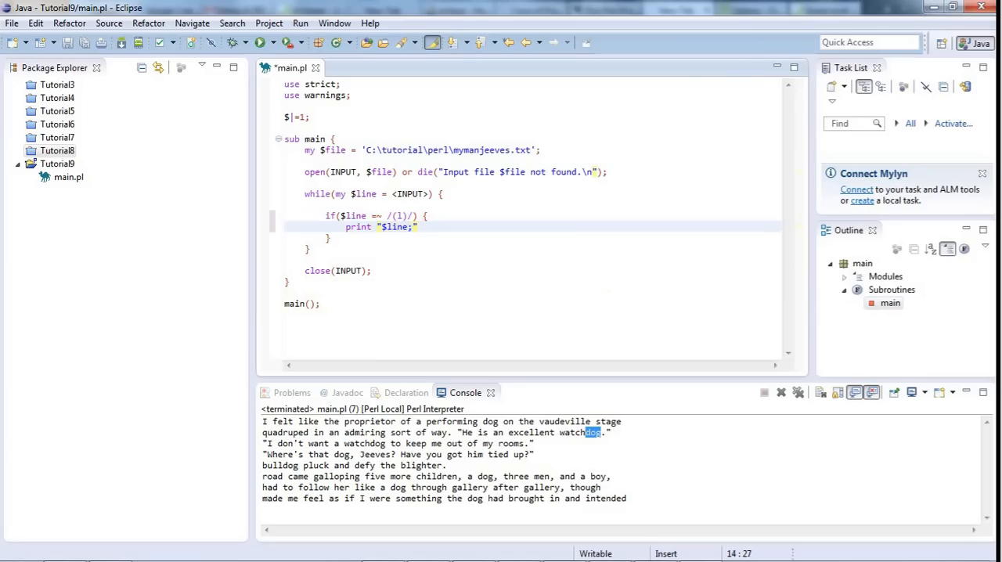
key(BackSpace)
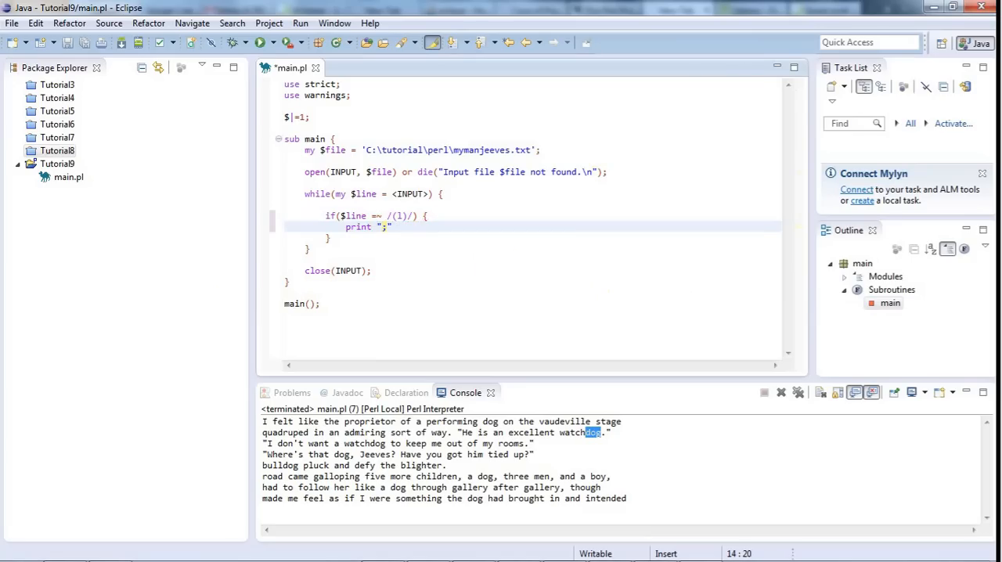
text($1)
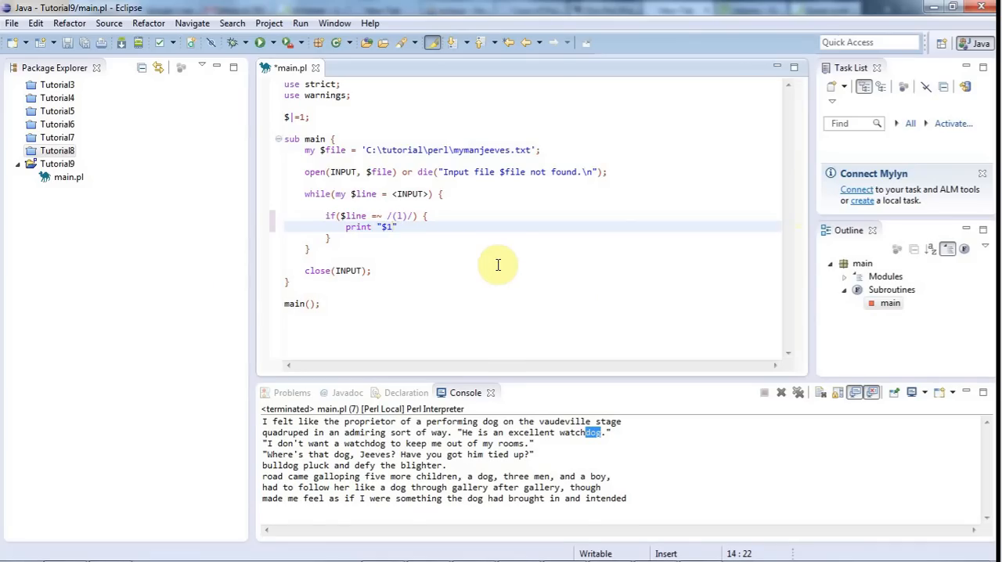
text(\n)
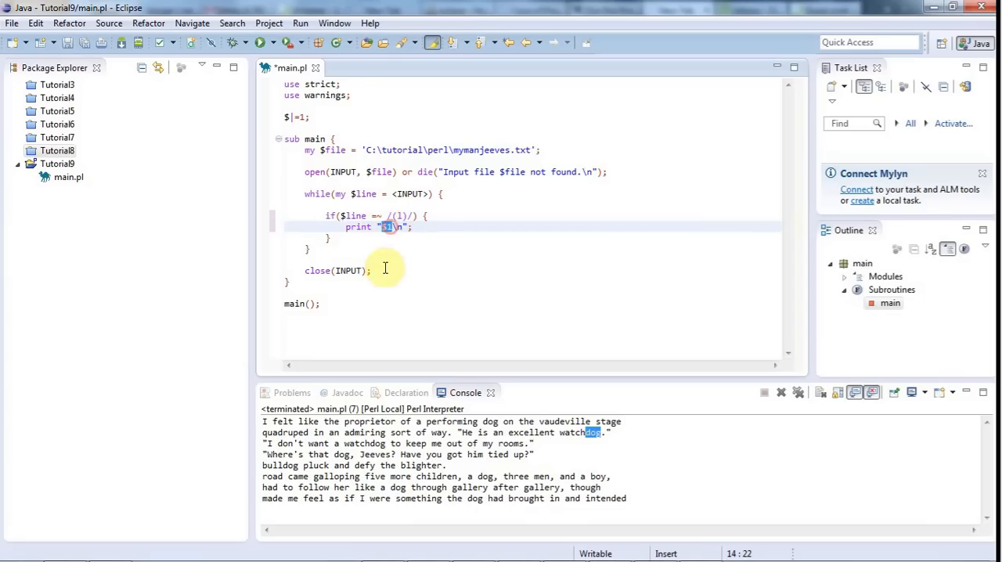
mouse_move(423, 285)
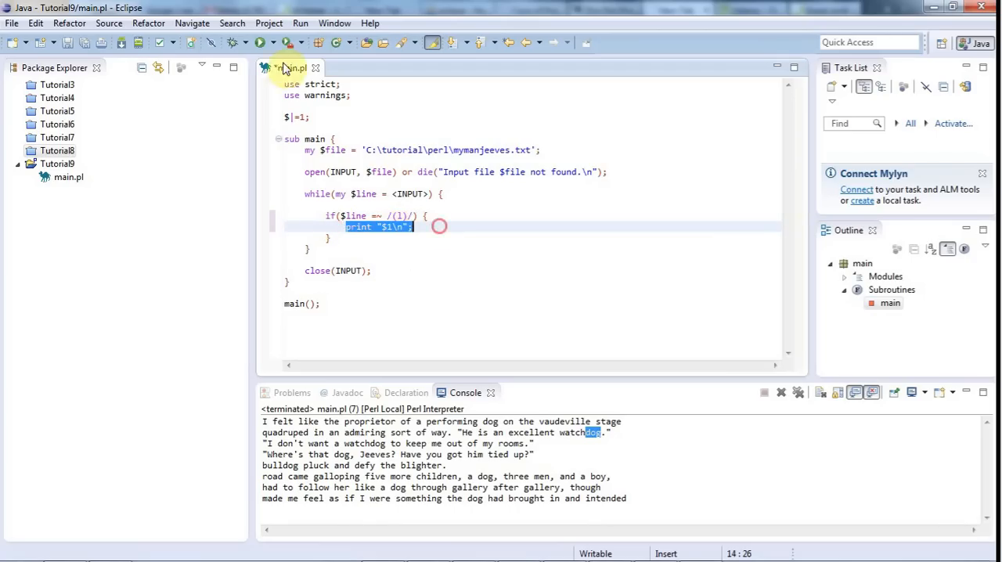
- Run the script, confirming Yes in the Save Resource dialog, to print a column of 1s
click(264, 42)
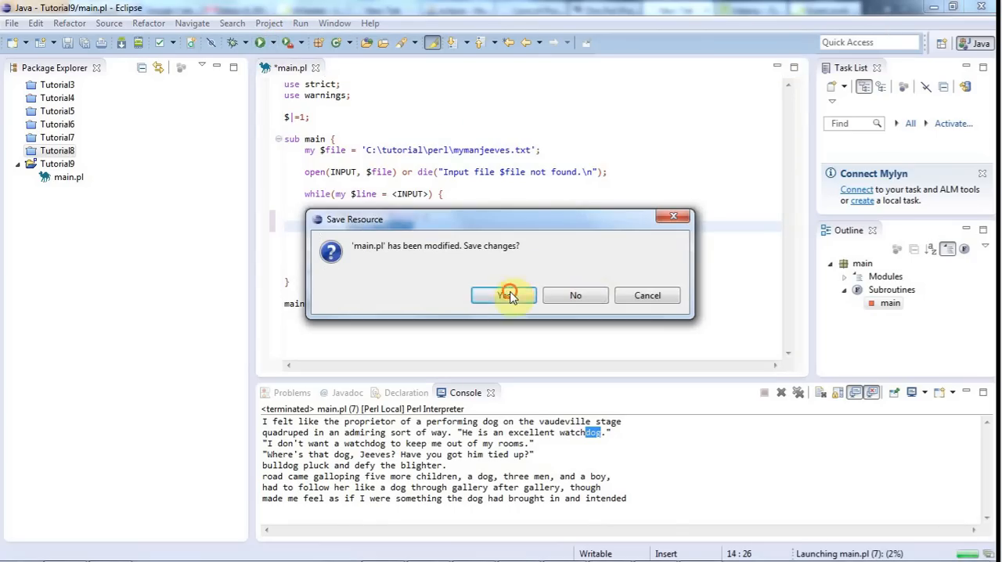
click(503, 296)
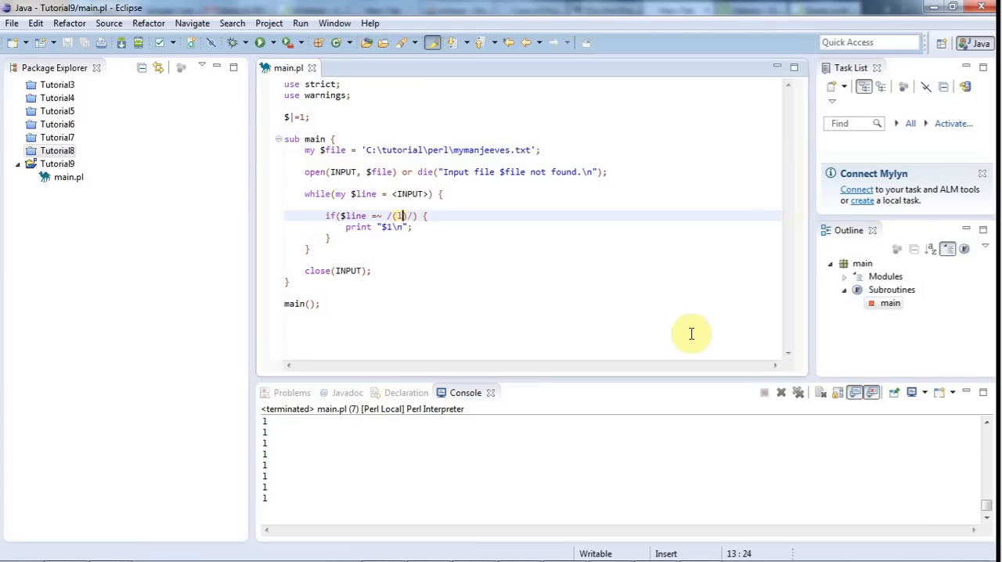
- Change the capture to (1+), then save and run so the console shows an 11 among the 1s
text(+)
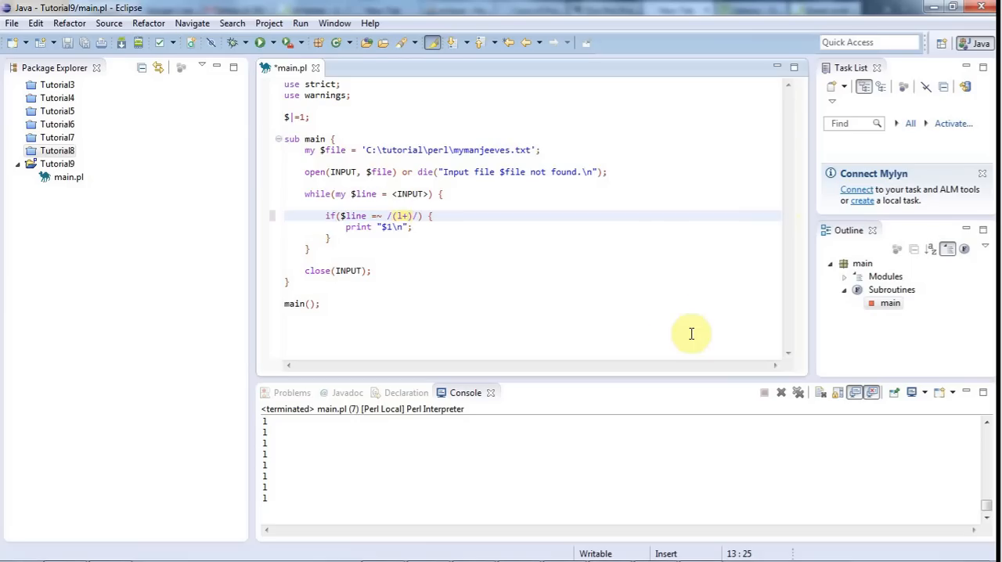
click(403, 215)
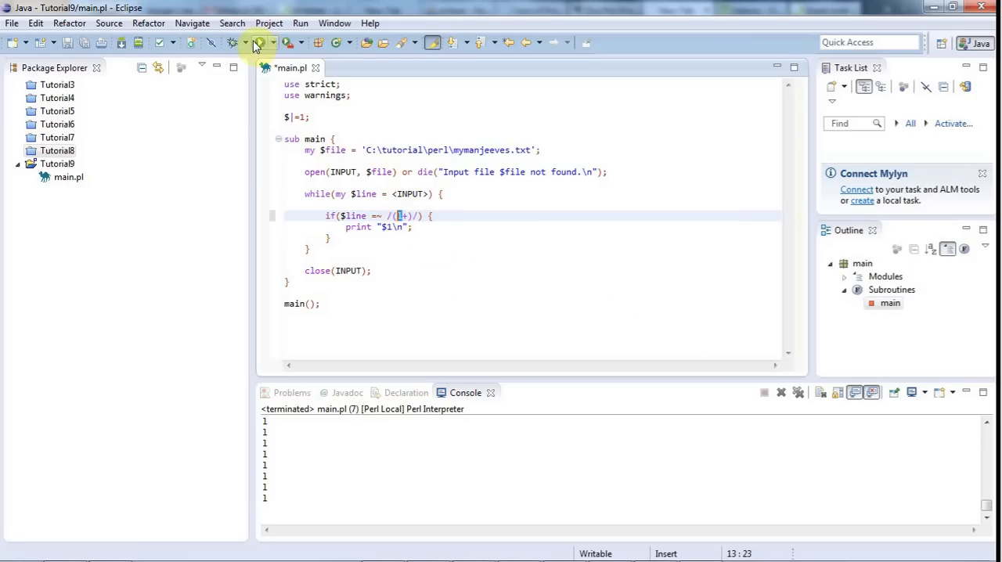
click(258, 42)
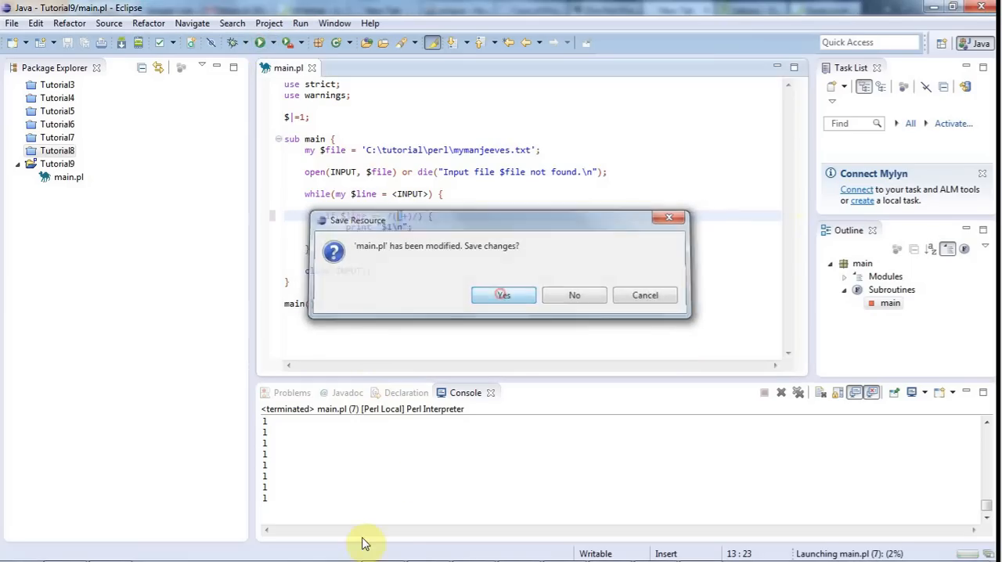
click(502, 295)
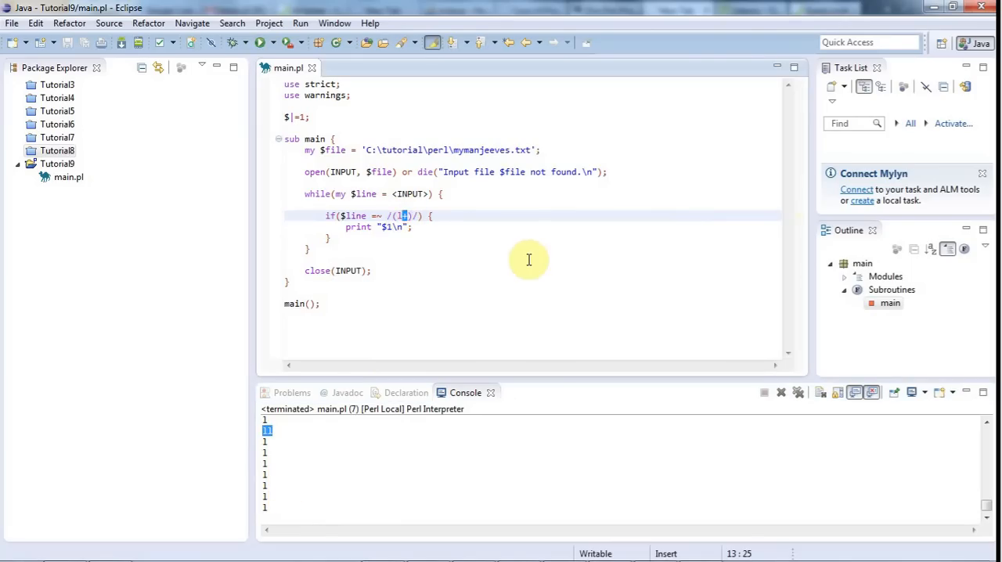
mouse_move(483, 259)
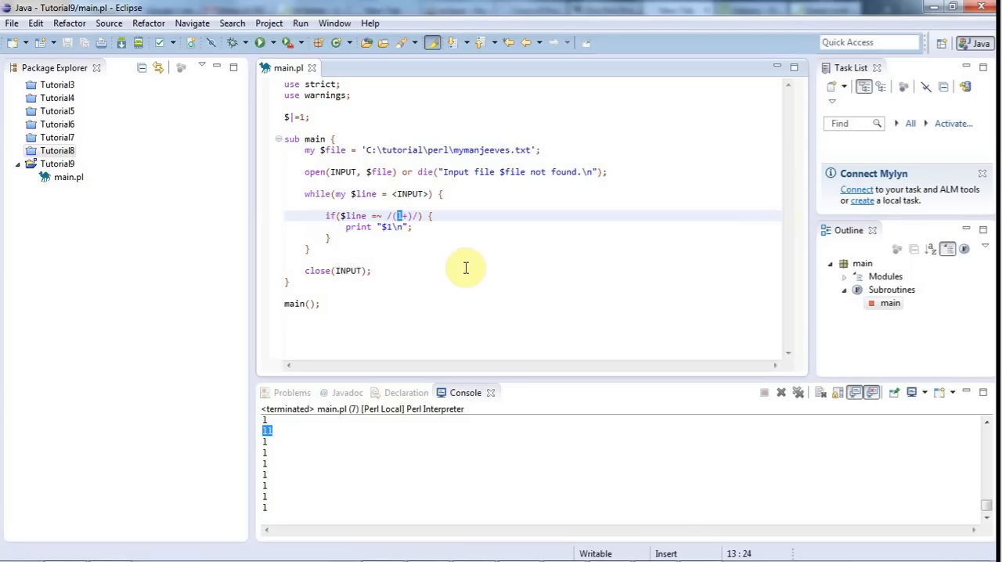
mouse_move(428, 215)
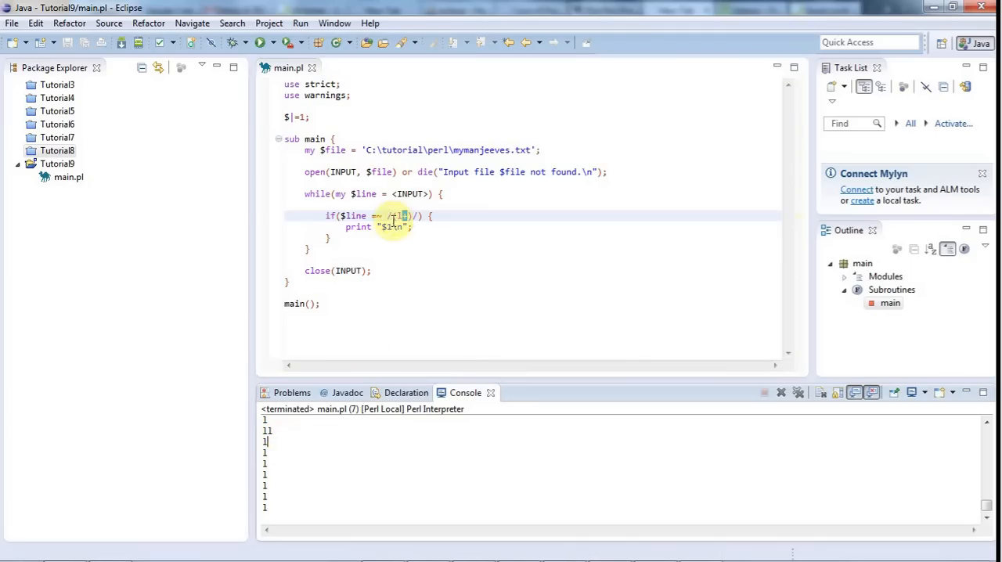
mouse_move(443, 245)
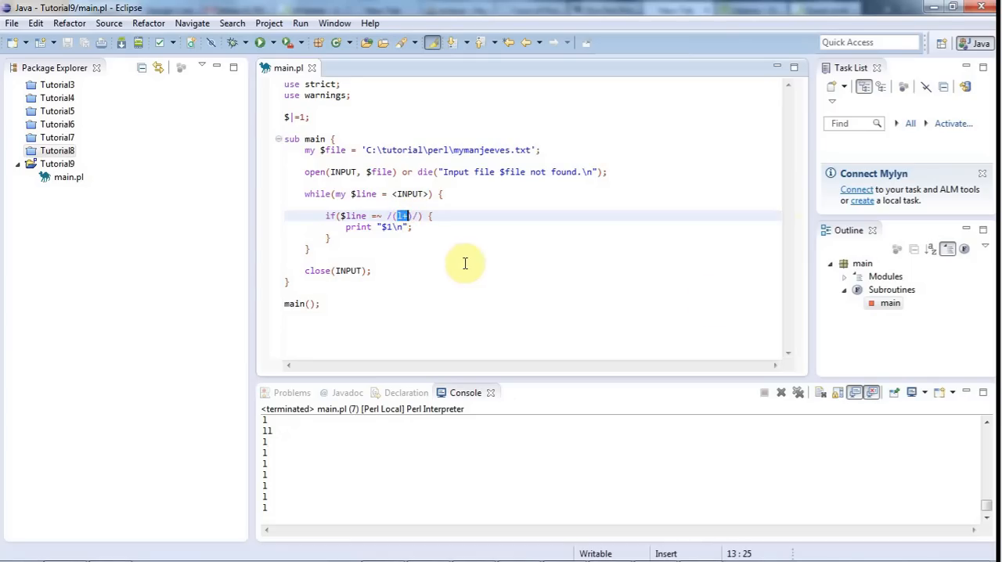
- Replace the group contents with son, then save and run to print a column of son
key(BackSpace)
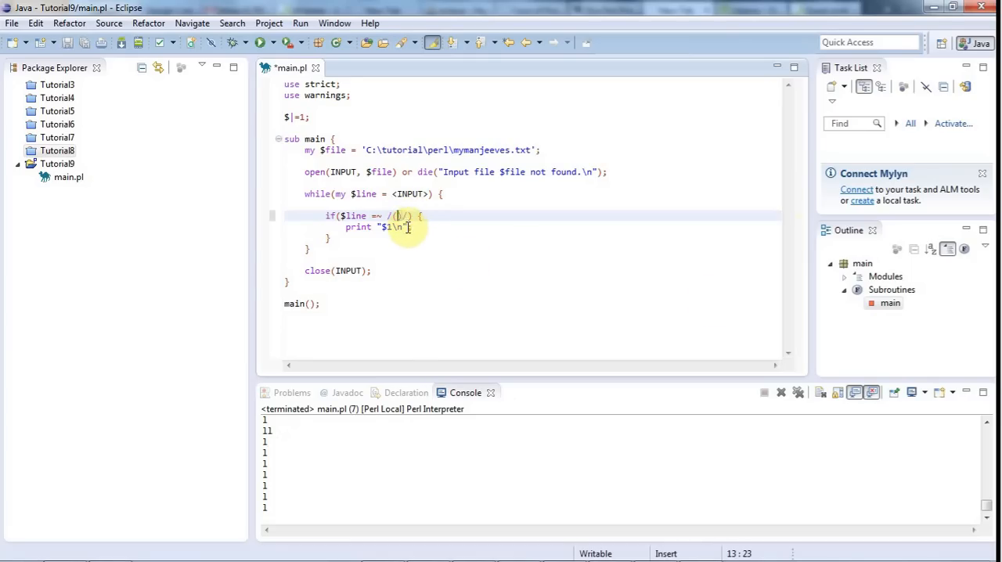
mouse_move(555, 264)
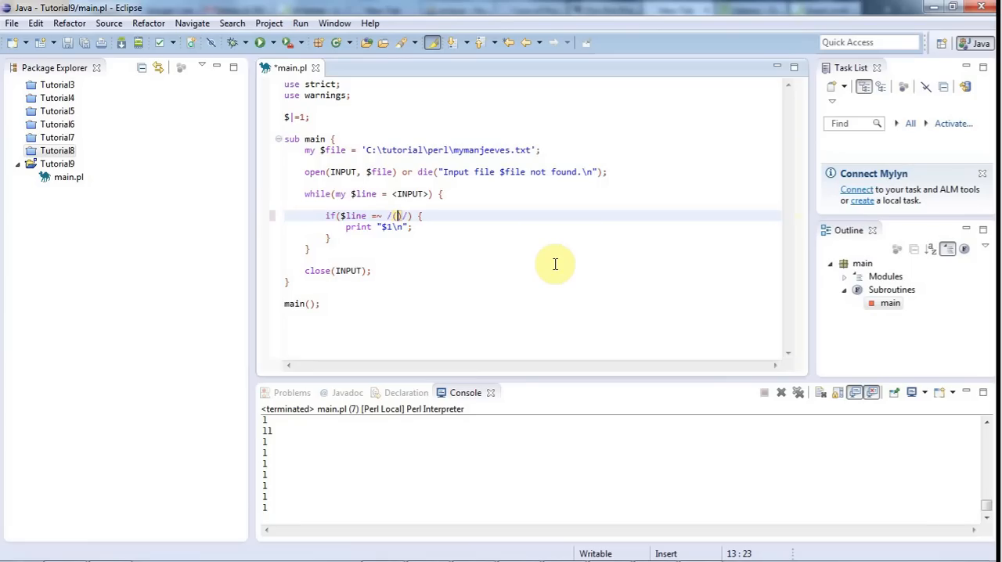
text(sd)
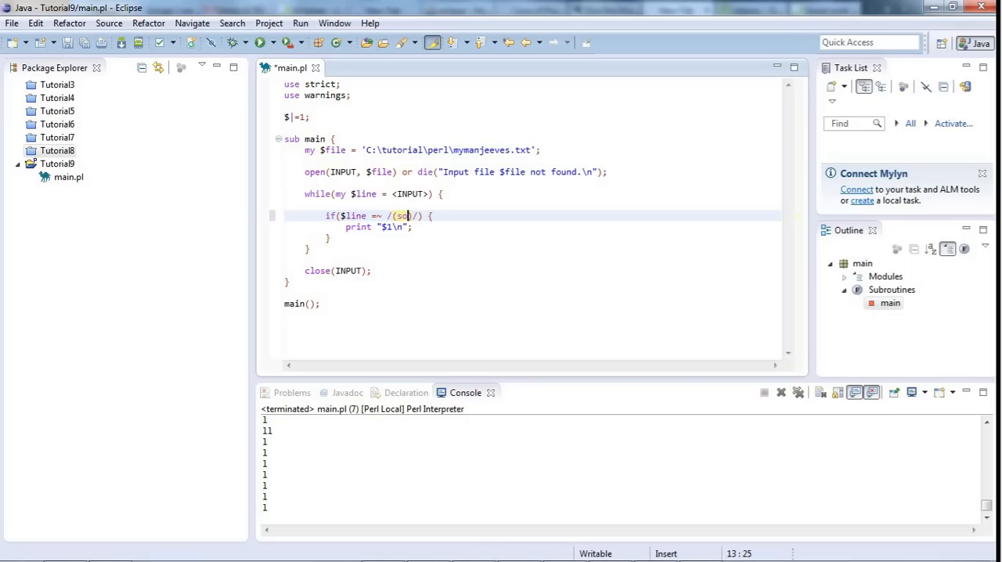
text(n)
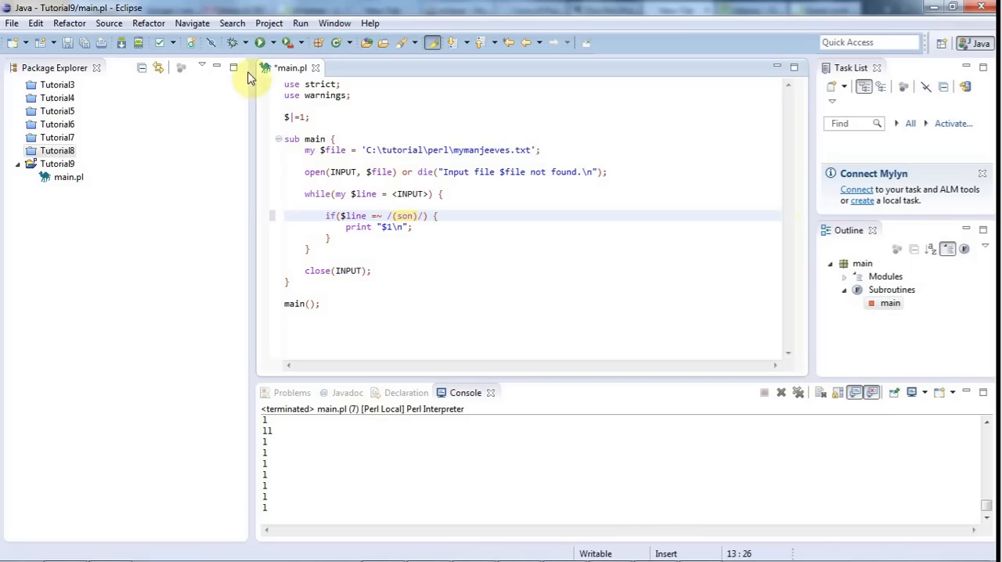
click(263, 42)
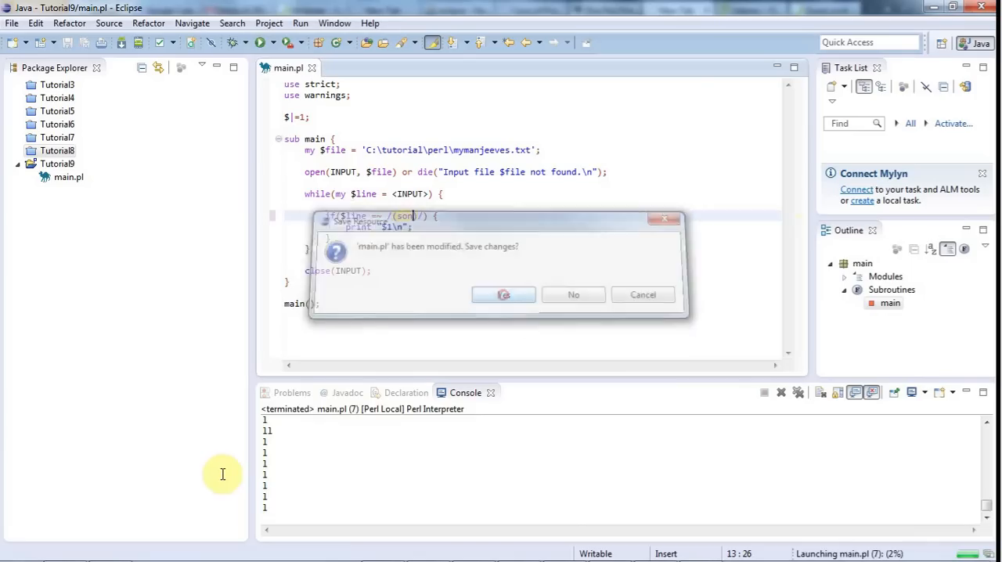
click(503, 294)
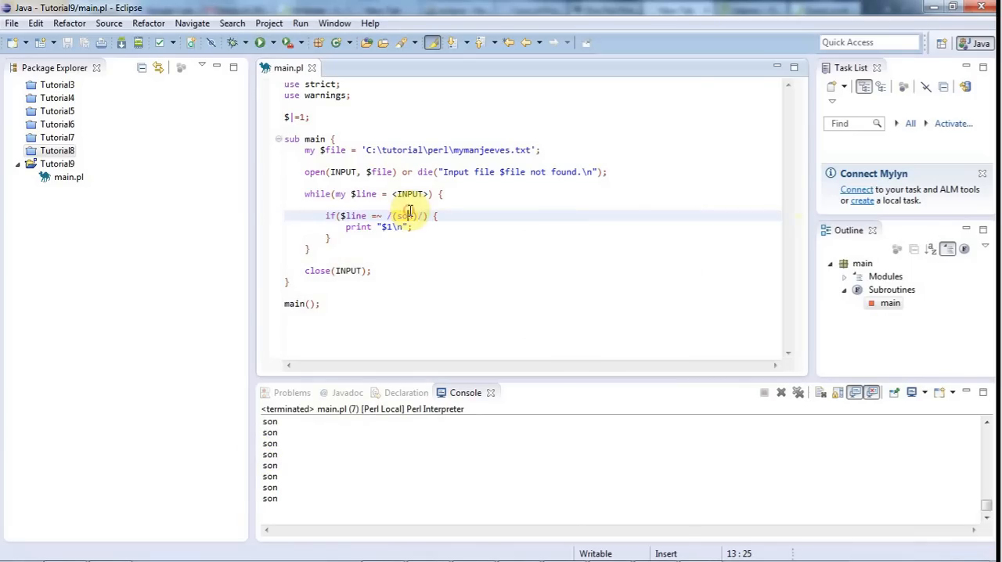
- Run the script with the soon pattern, confirming Yes to save, so the console prints soon lines
click(235, 42)
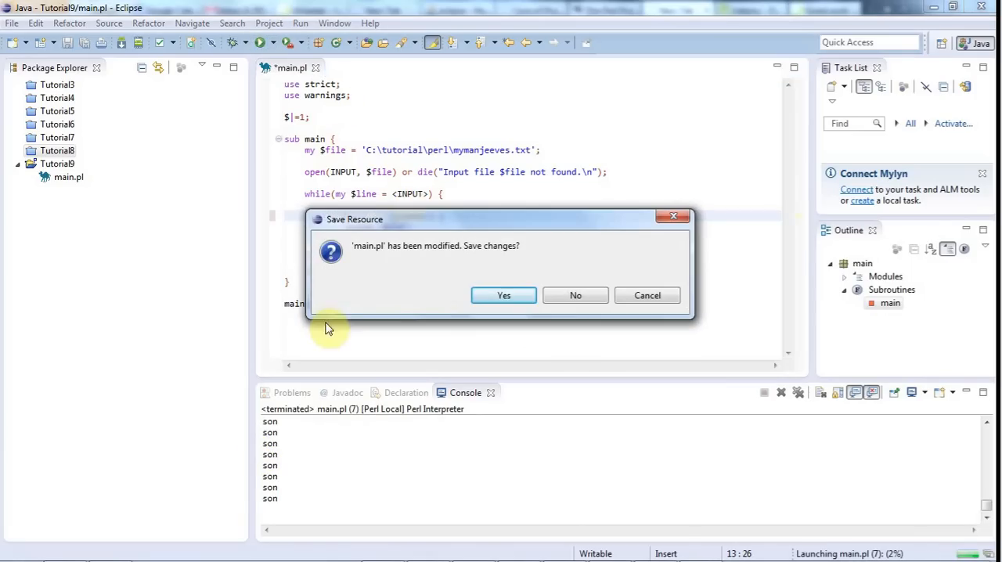
click(503, 295)
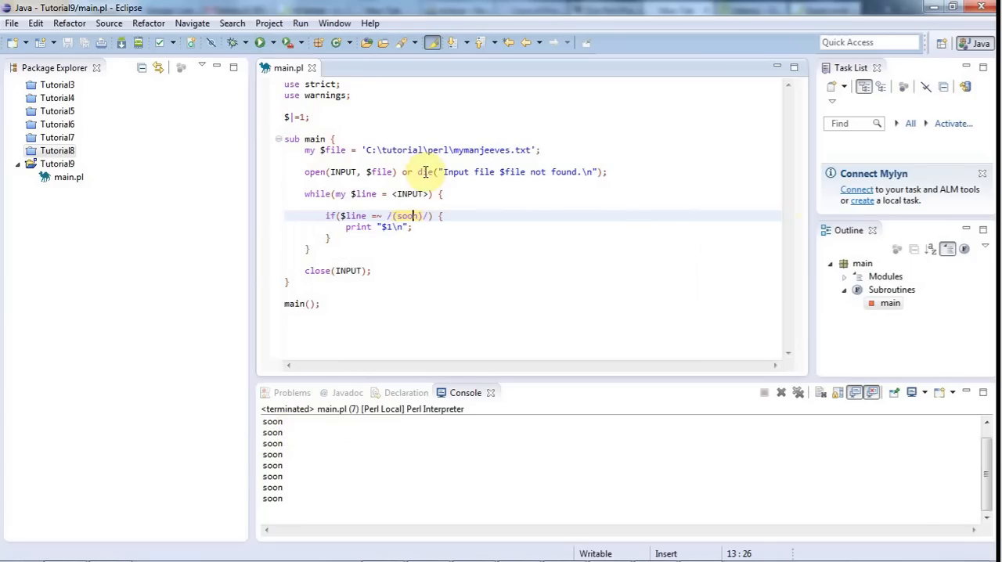
mouse_move(558, 290)
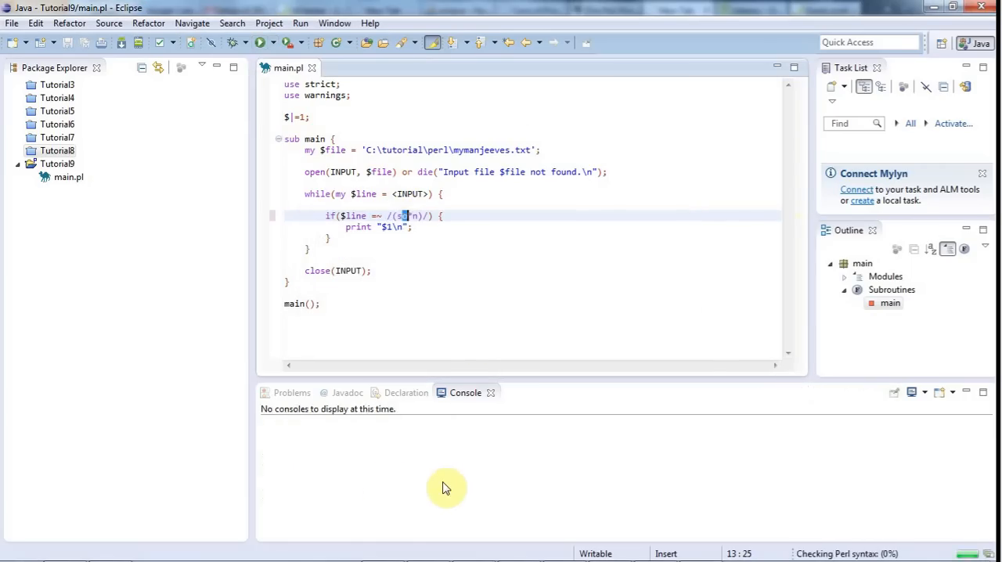
- Run the script with (so?n) so the console lists both sn and son matches
click(264, 42)
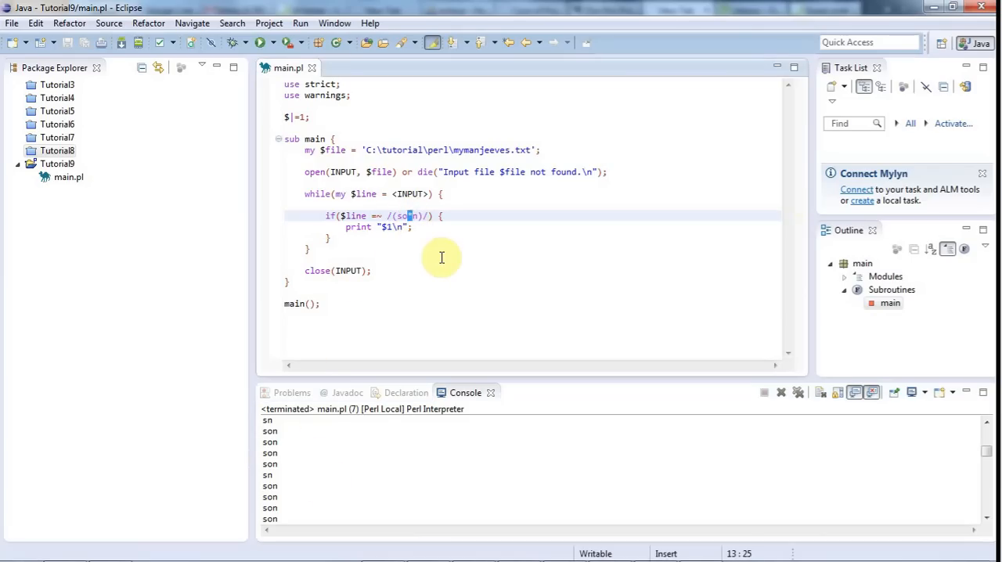
mouse_move(439, 248)
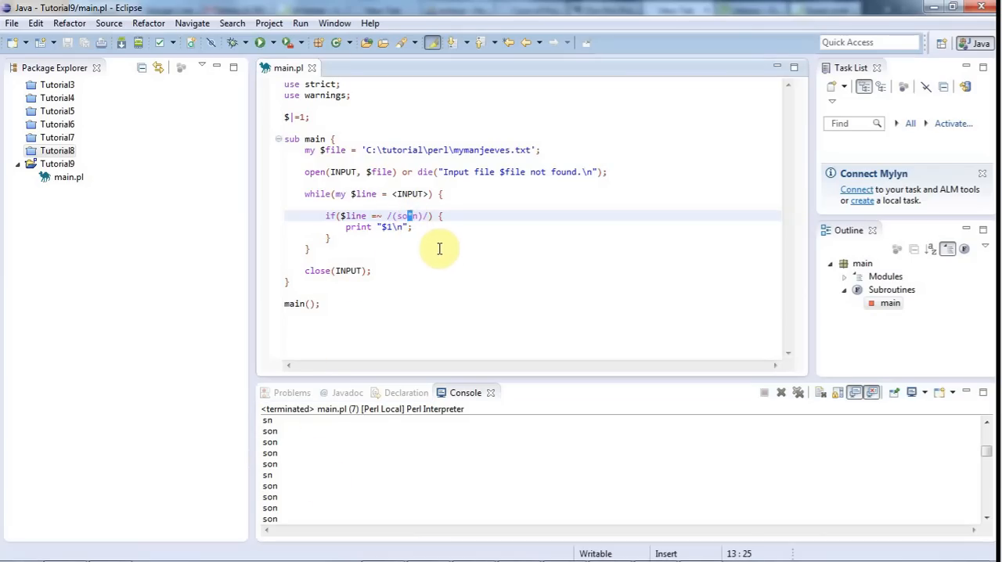
mouse_move(461, 272)
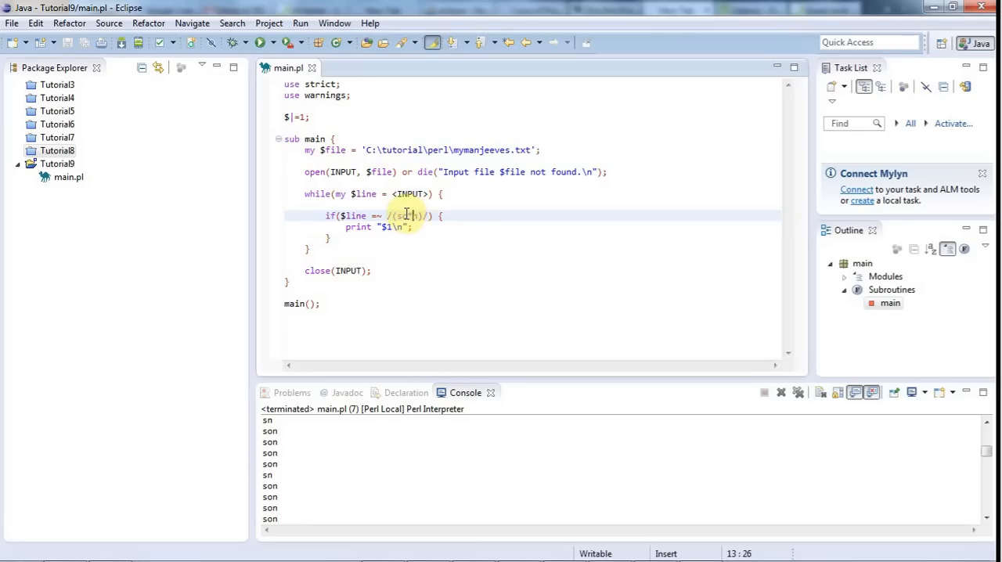
- Rewrite the capture pattern as (s.*n) and save main.pl with Ctrl+S
key(BackSpace)
text(.*)
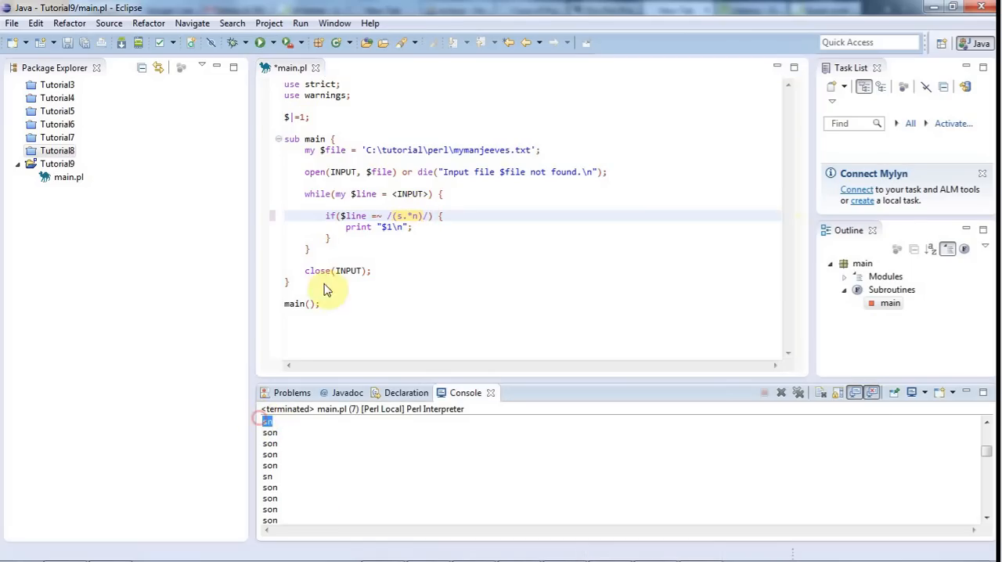
click(410, 215)
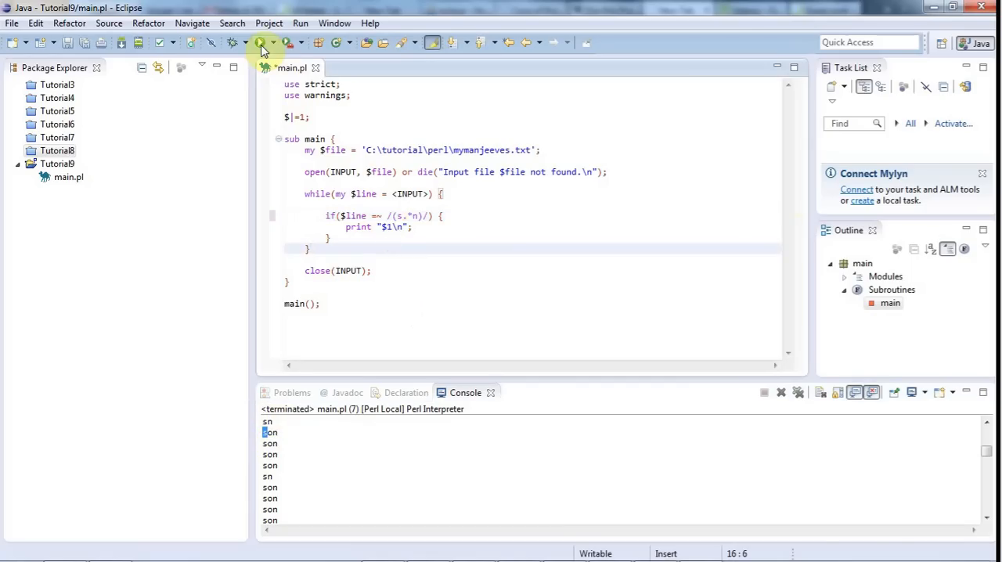
click(262, 42)
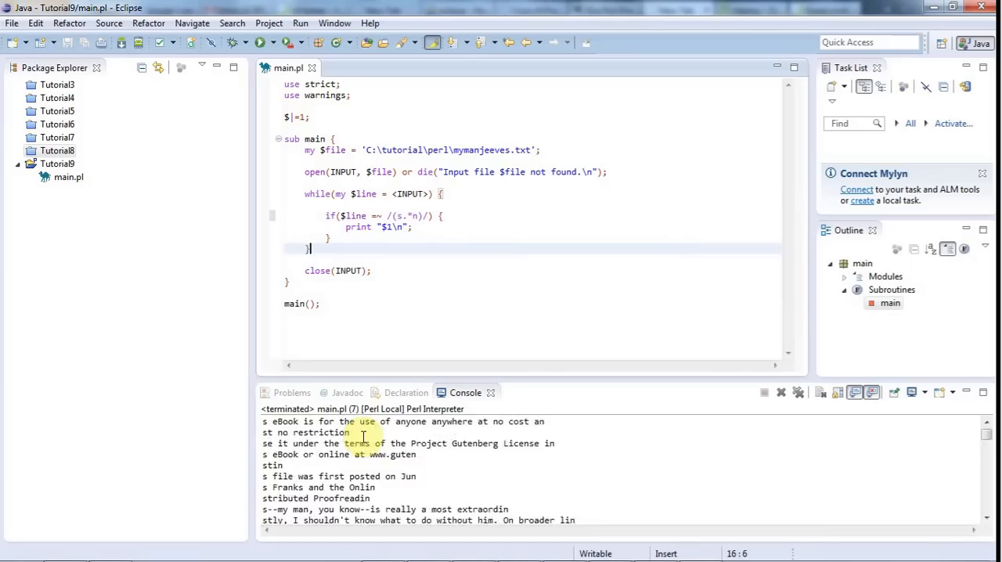
scroll(down, 3)
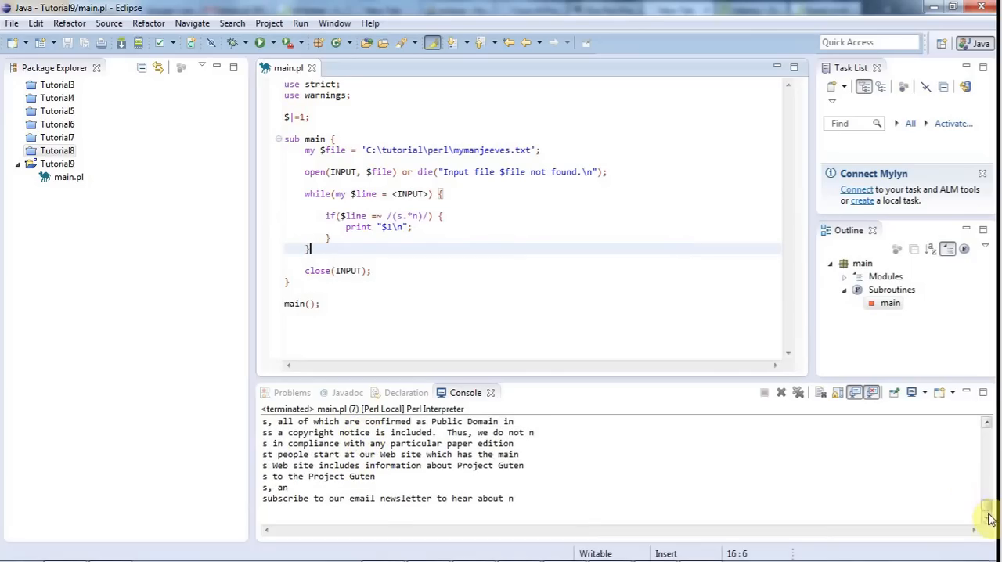
scroll(down, 3)
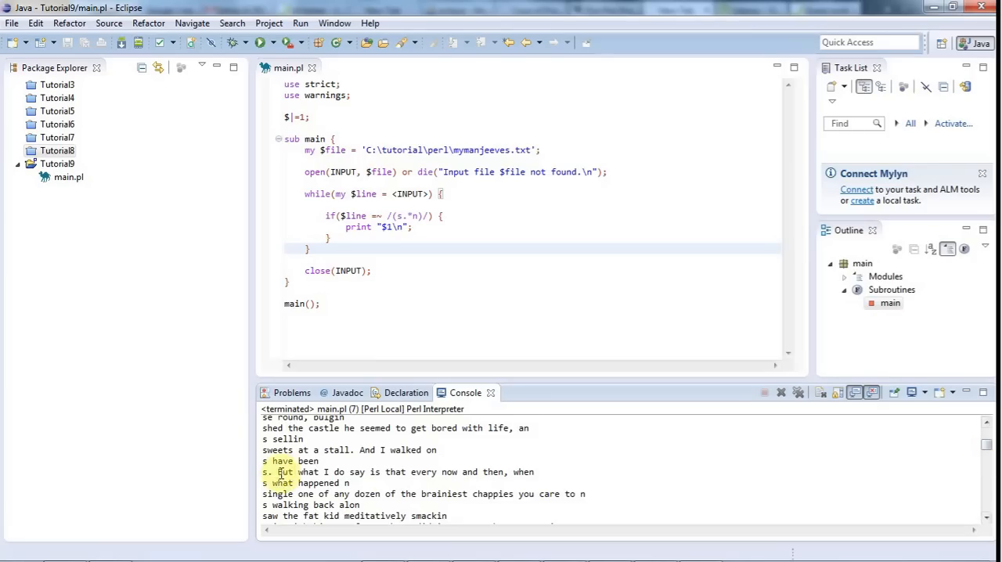
drag(262, 472, 351, 483)
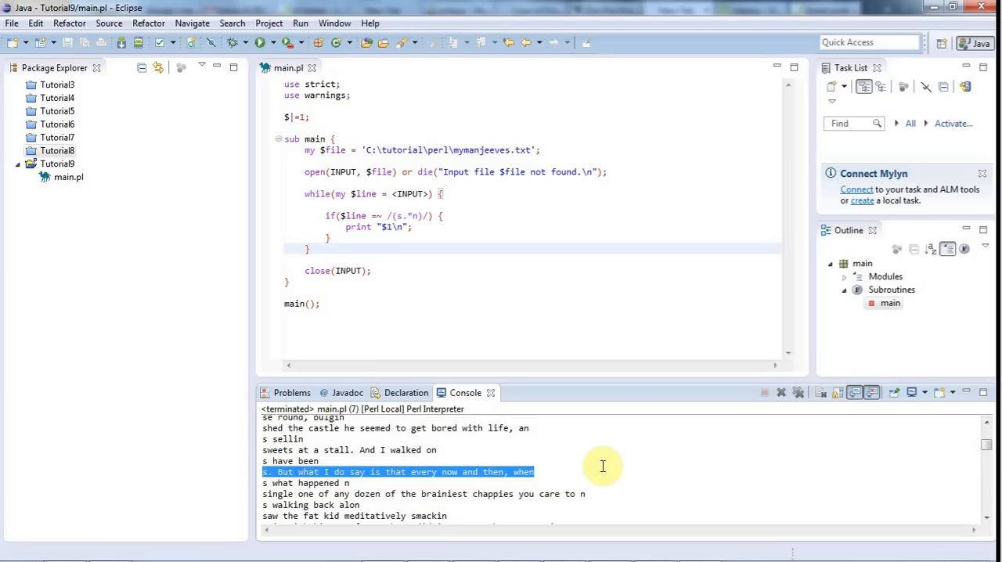
mouse_move(573, 465)
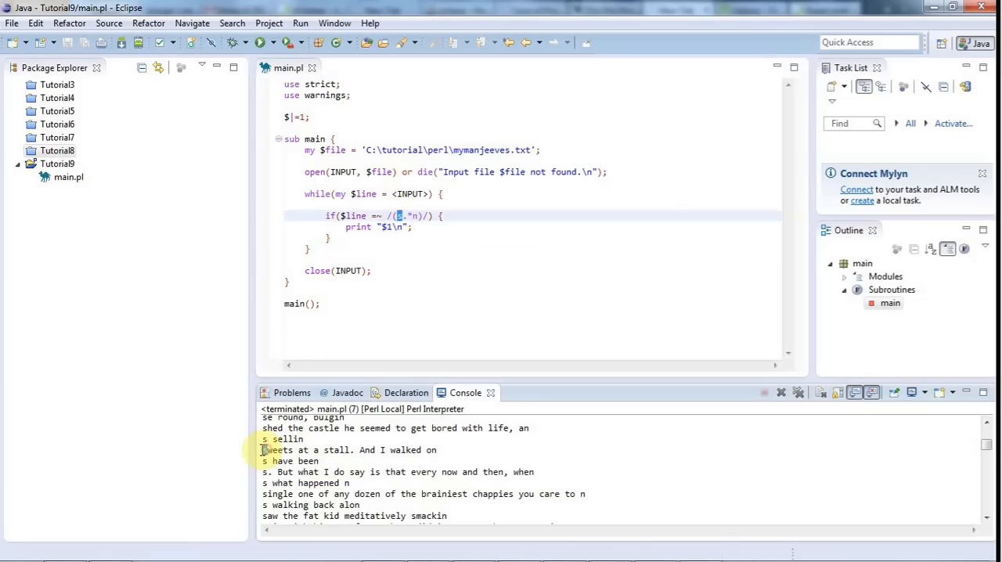
scroll(up, 3)
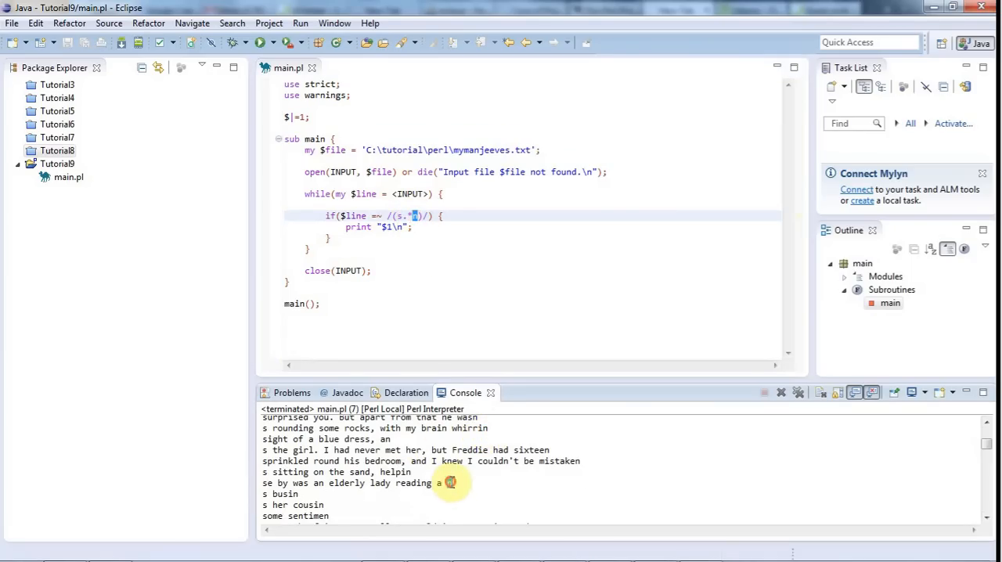
click(407, 216)
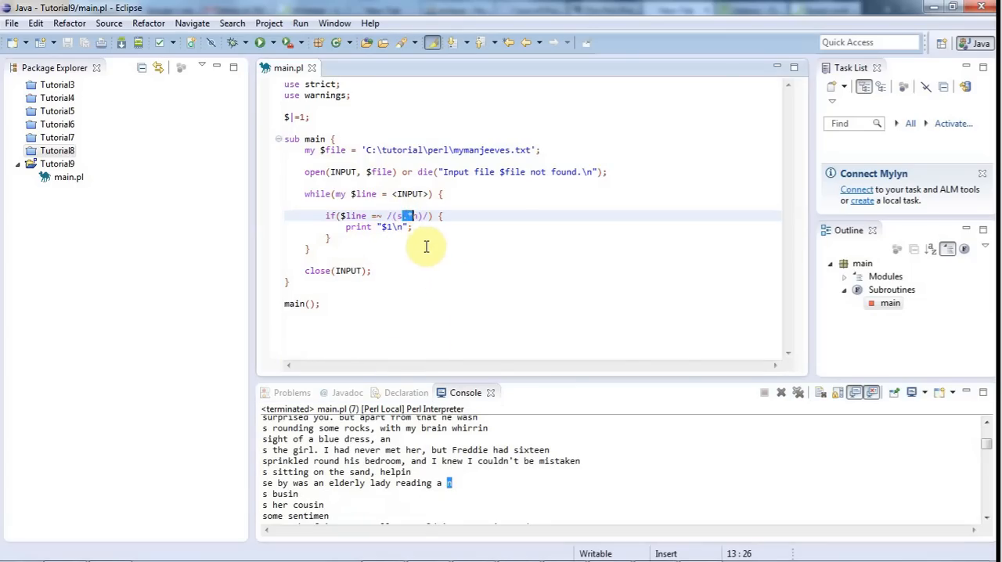
mouse_move(433, 186)
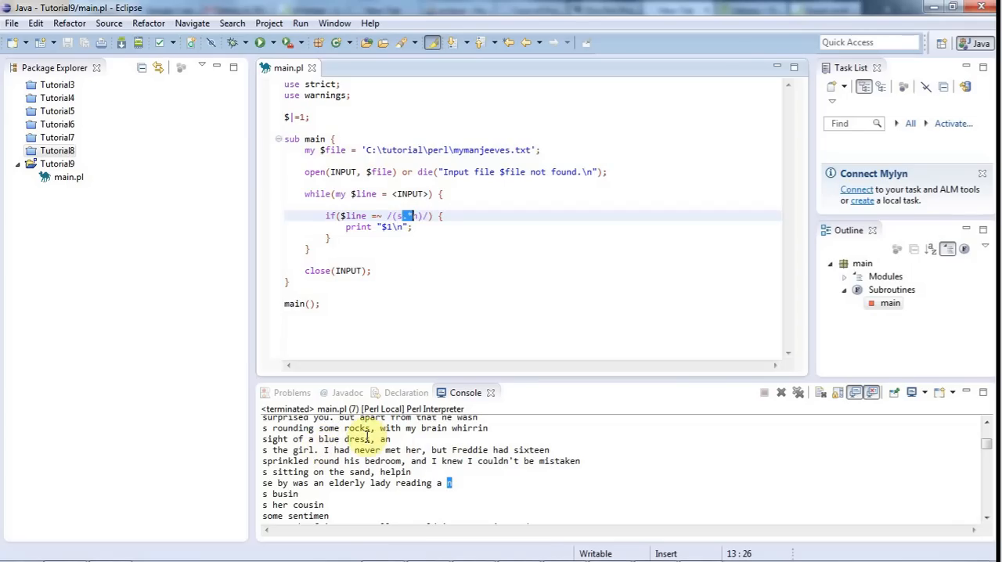
mouse_move(415, 271)
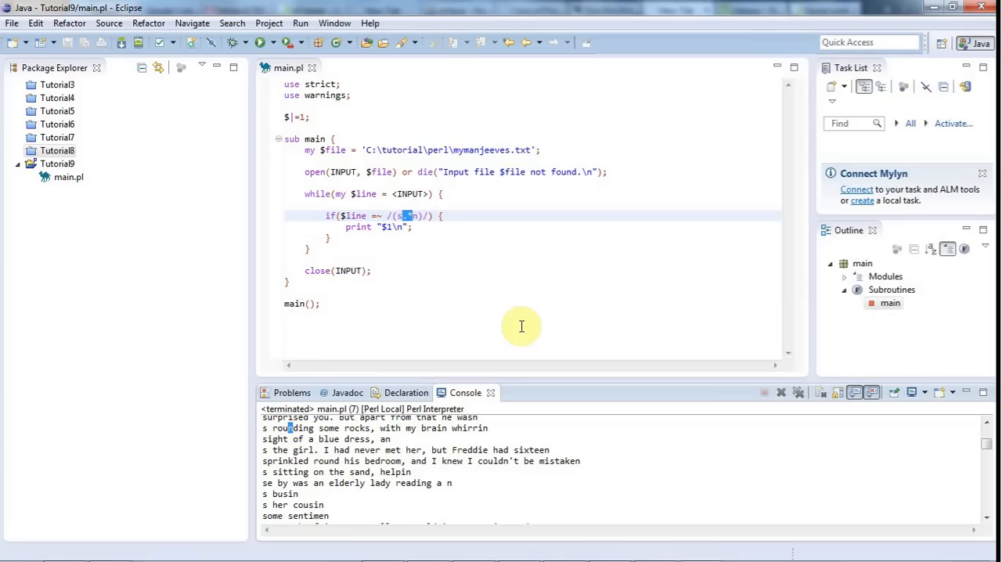
mouse_move(407, 212)
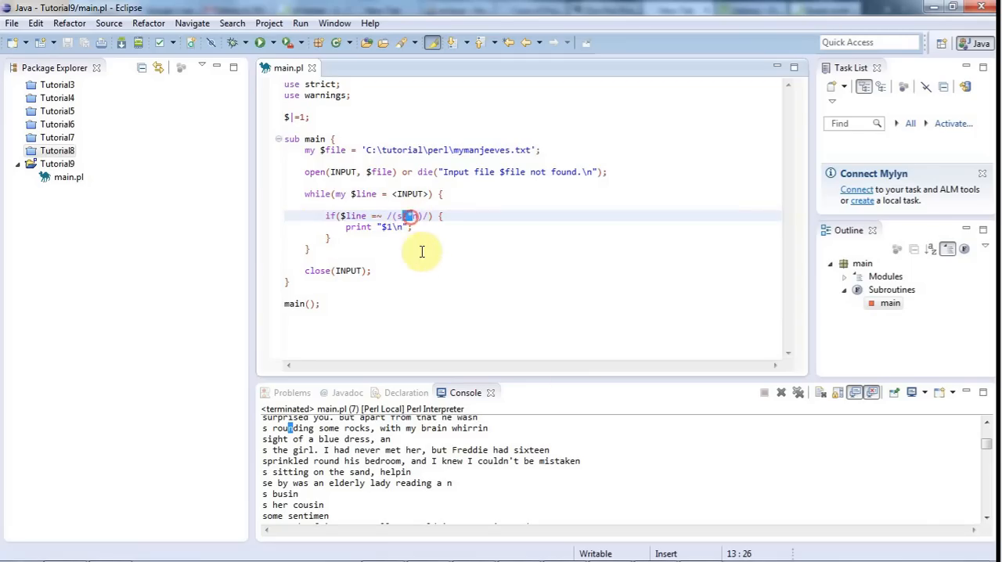
mouse_move(551, 258)
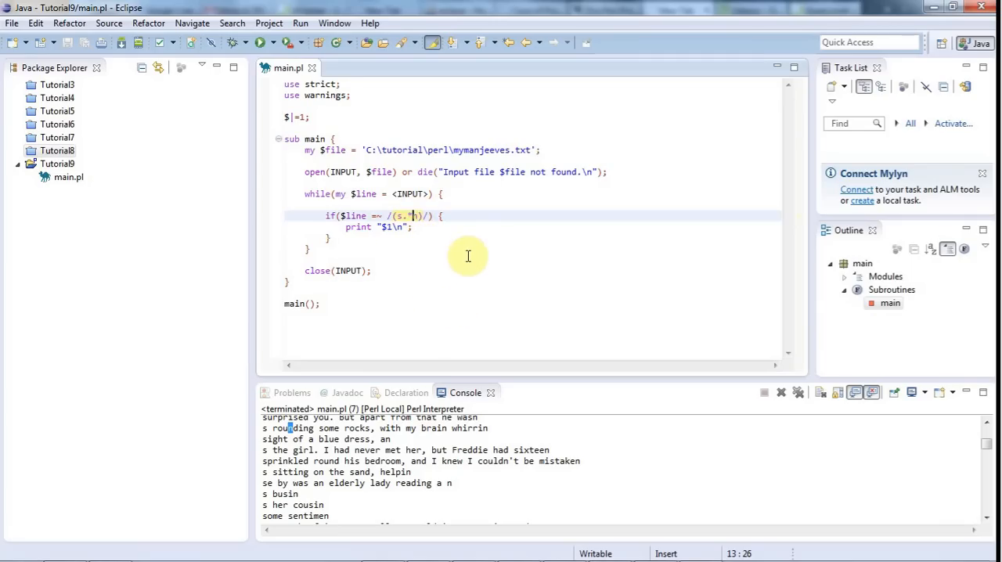
mouse_move(487, 254)
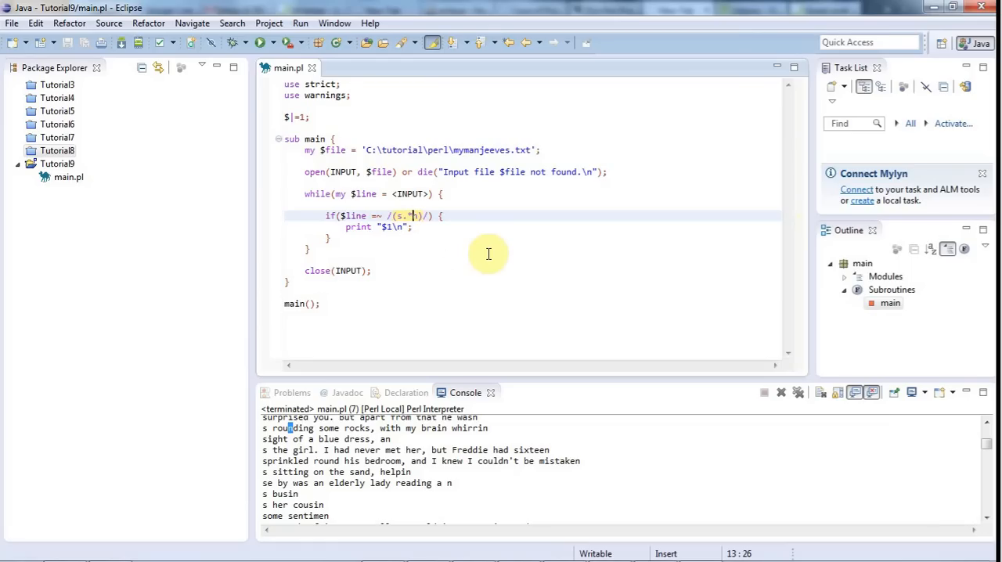
- Insert ? after the star so the if-statement regex reads /(s.*?n)/
text(n)
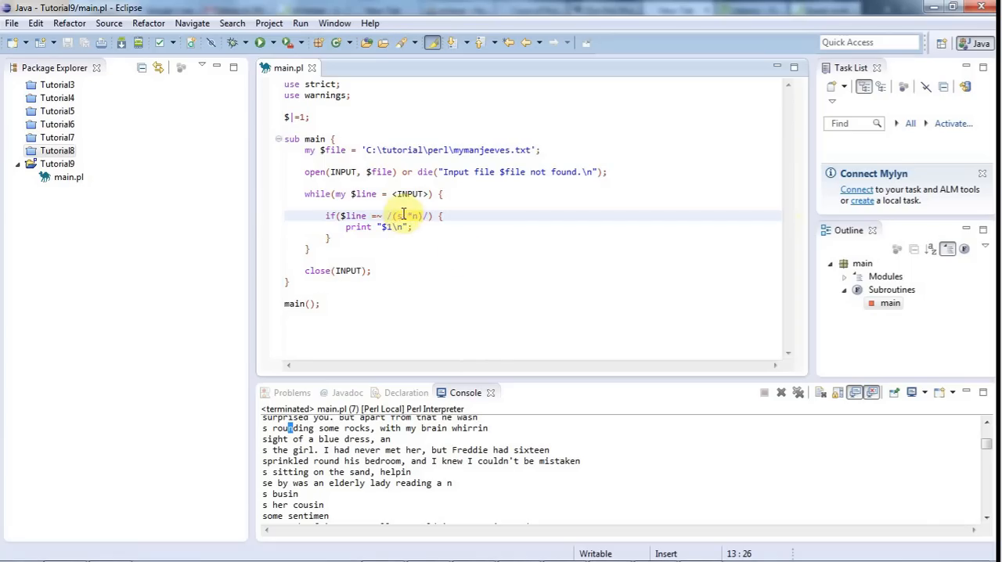
text(s.)
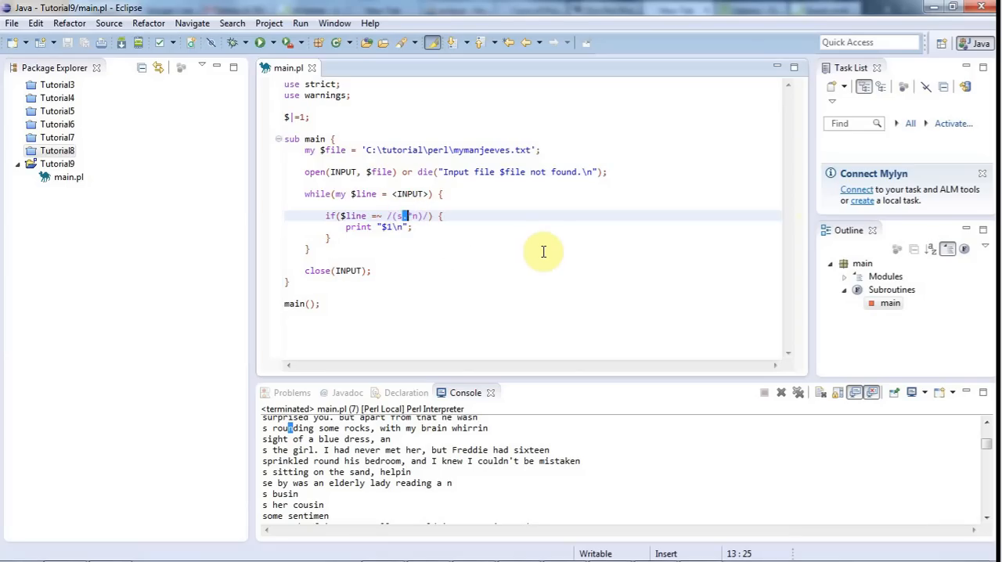
mouse_move(426, 239)
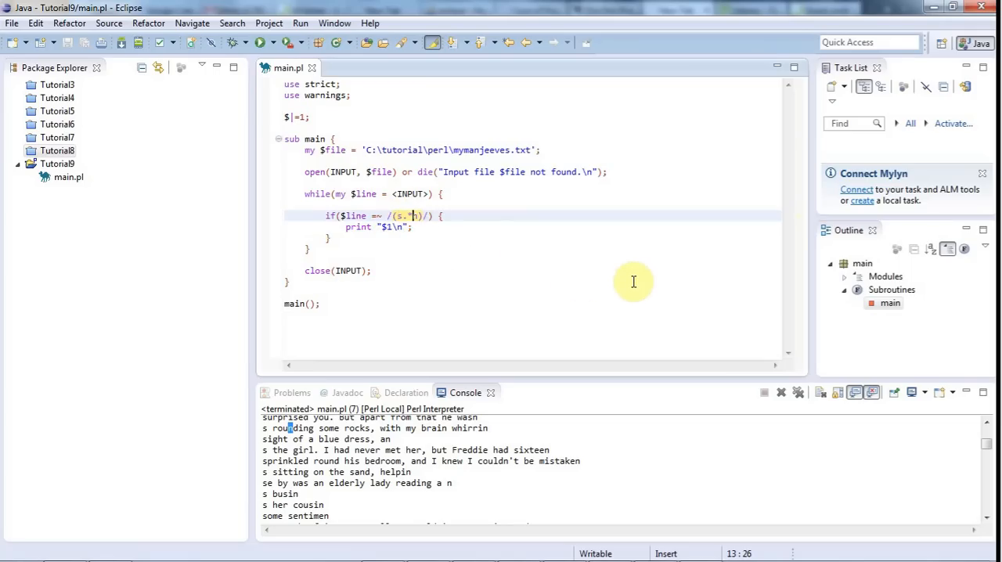
text(.)
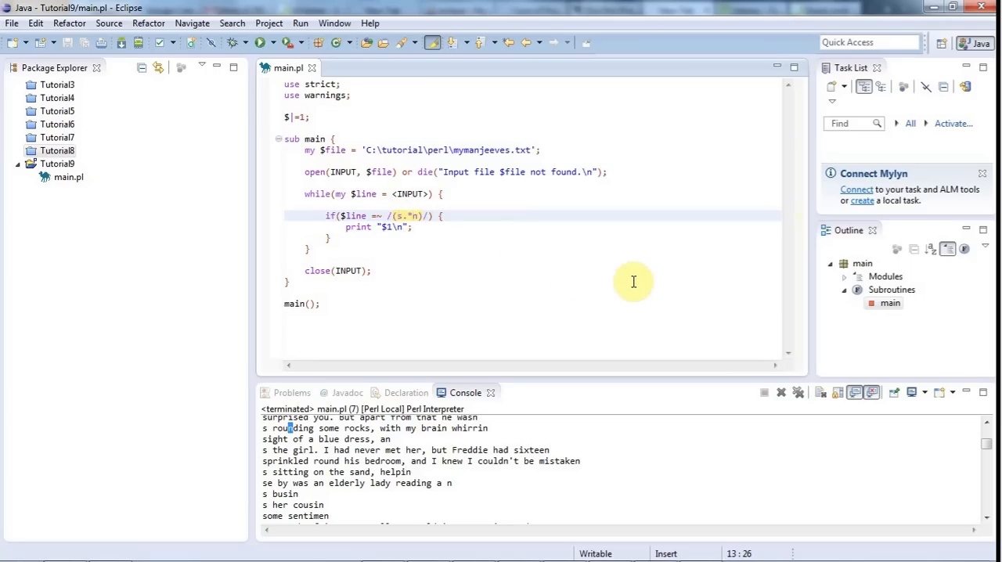
text(?)
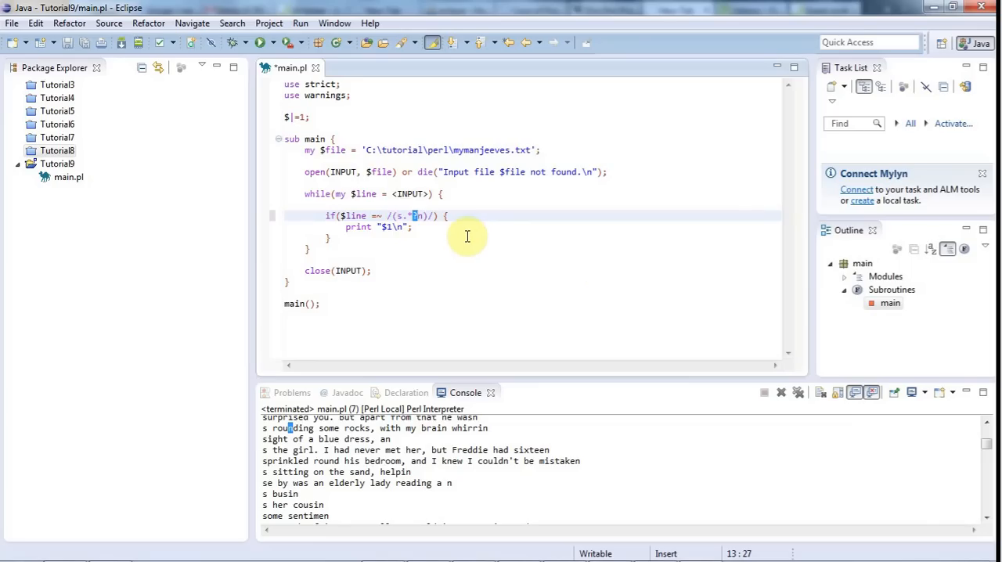
click(415, 227)
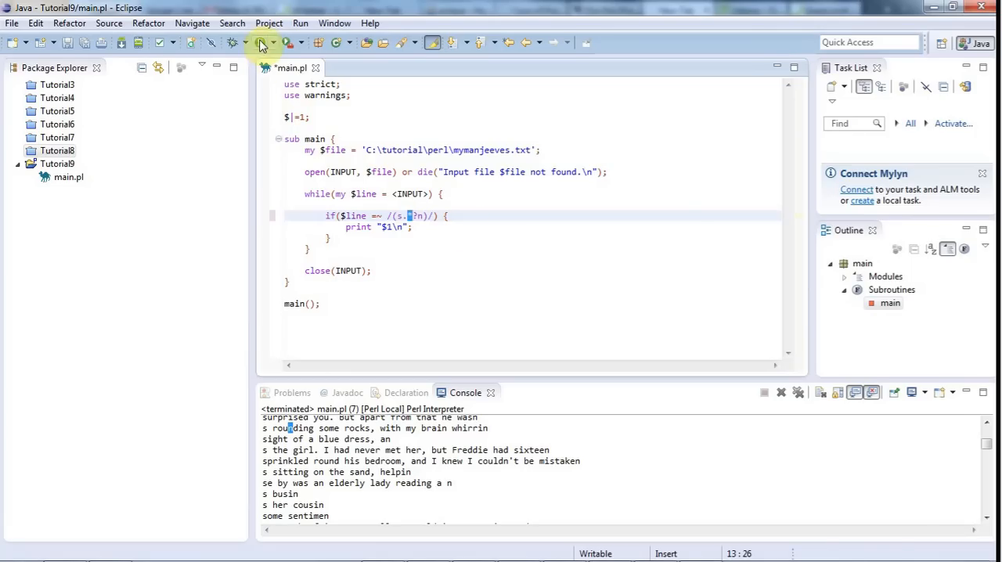
- Run main.pl and review the console's short s-to-nearest-n matches such as 'sin' and 's an'
click(780, 392)
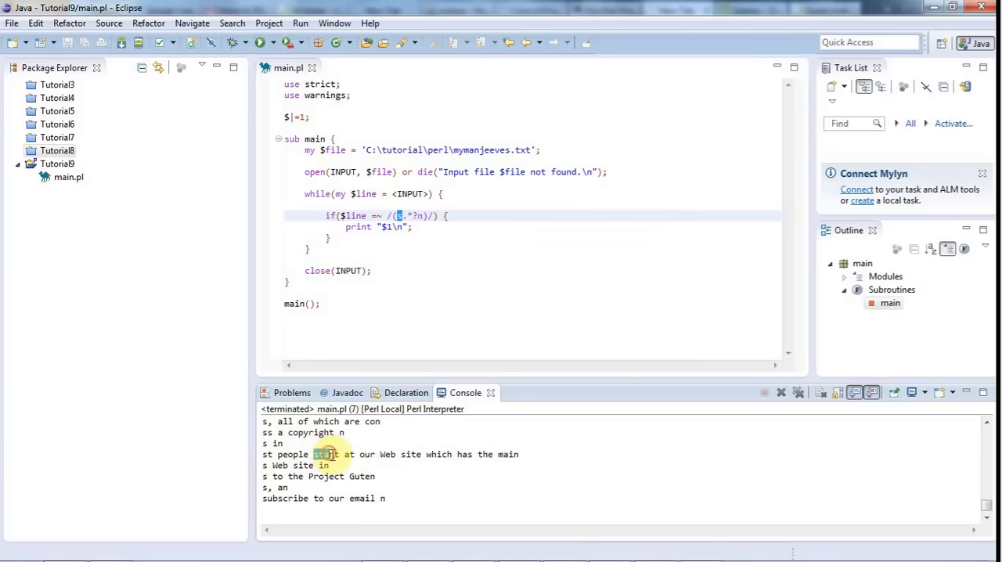
mouse_move(505, 457)
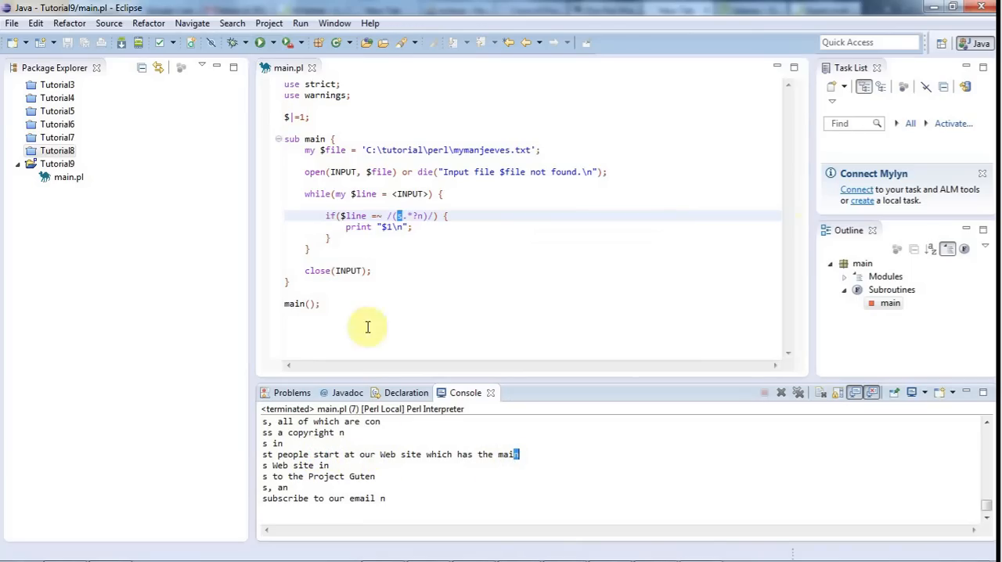
click(411, 216)
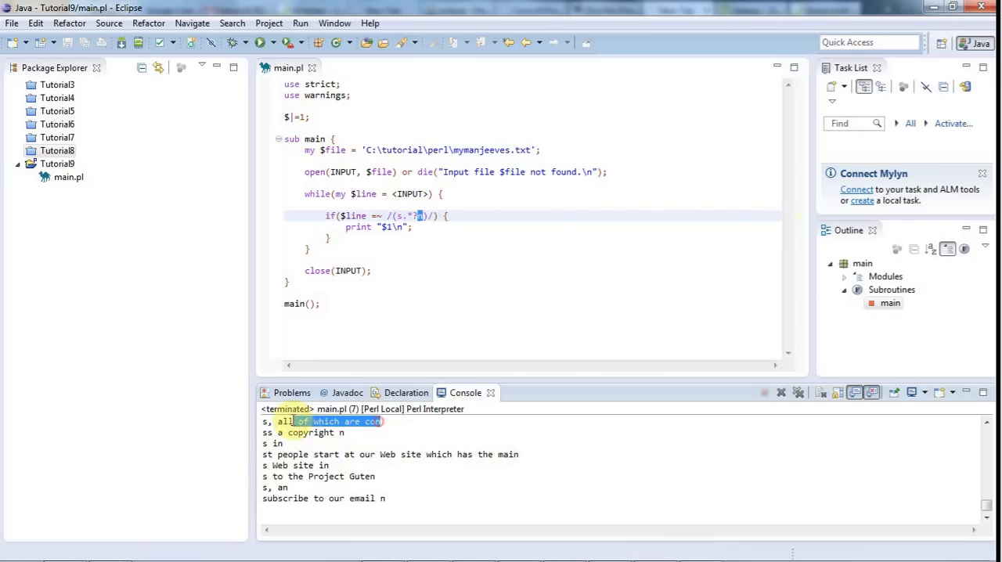
scroll(down, 3)
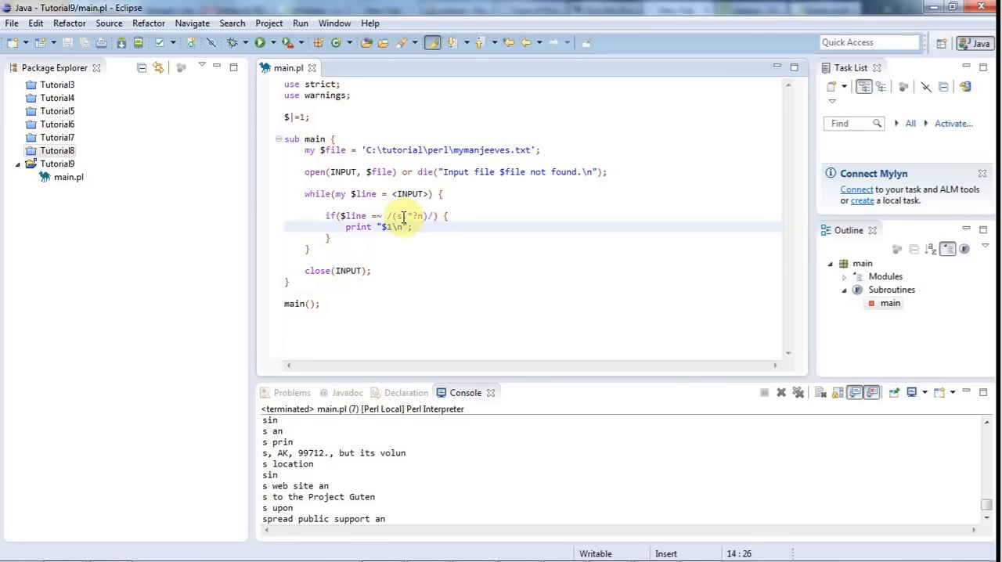
click(401, 215)
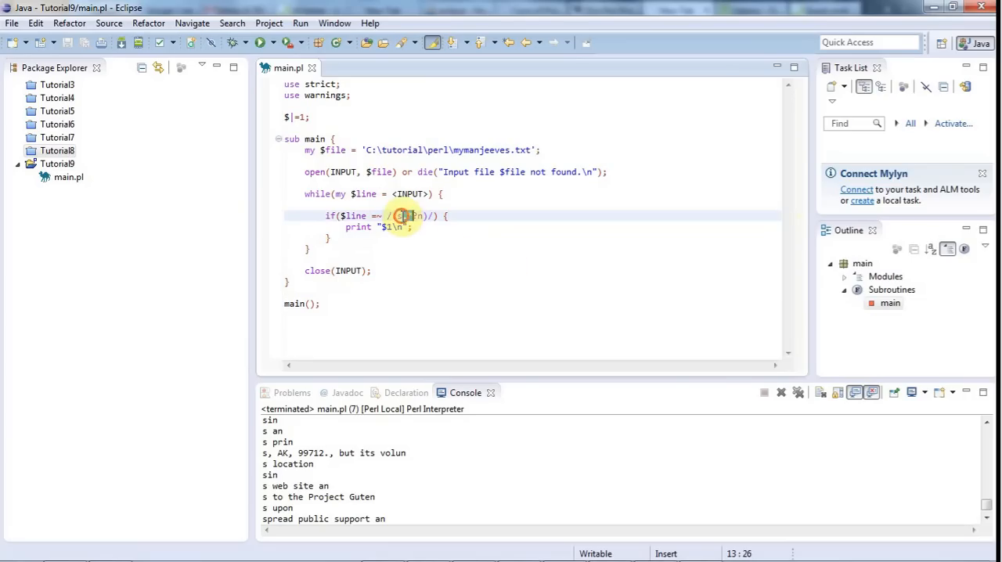
text(s.*?)
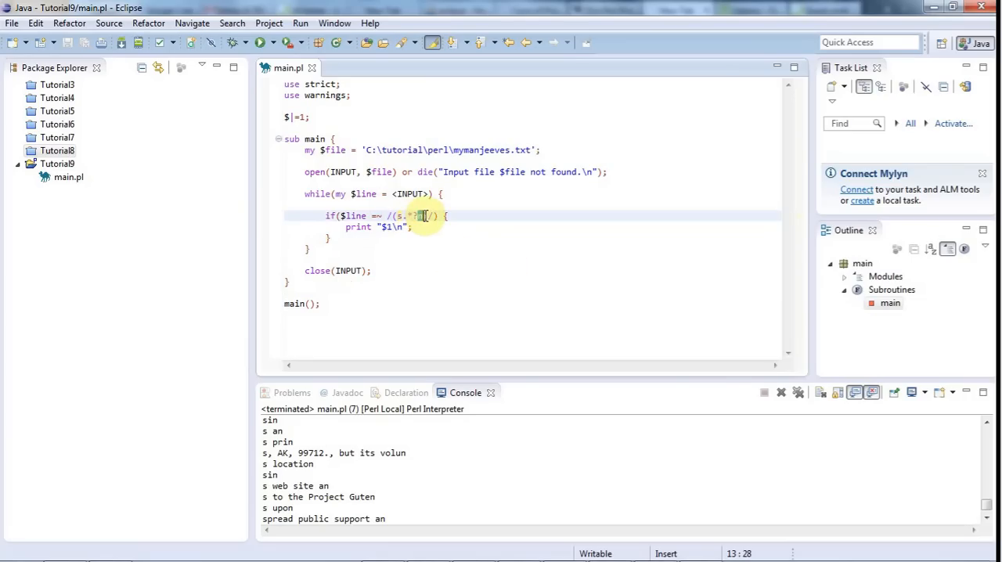
click(553, 309)
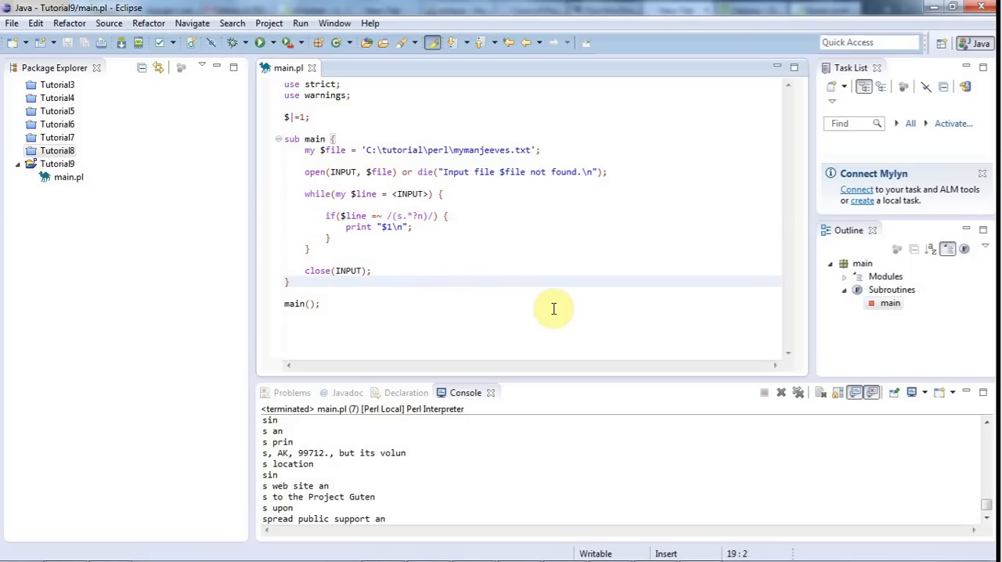
mouse_move(518, 328)
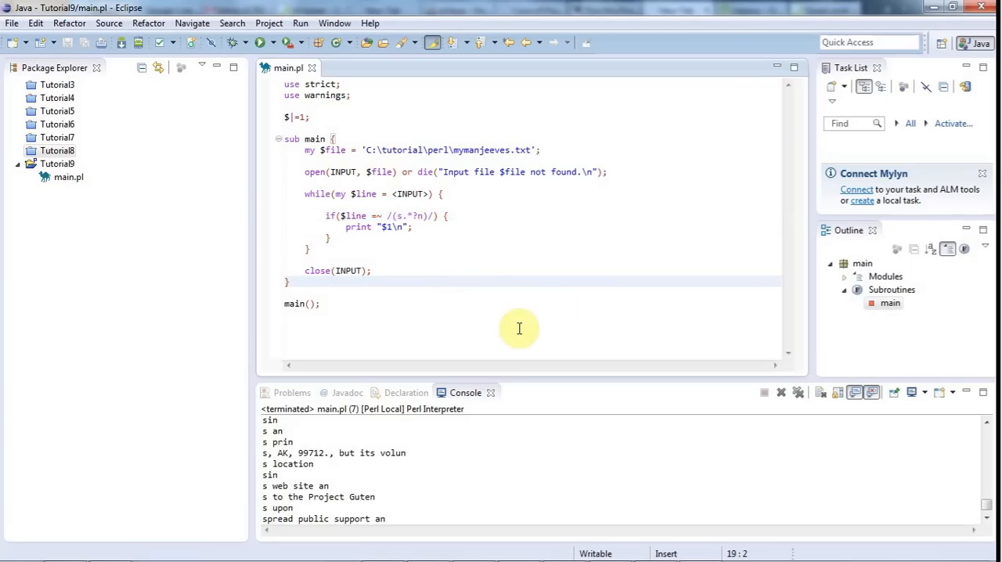
mouse_move(602, 251)
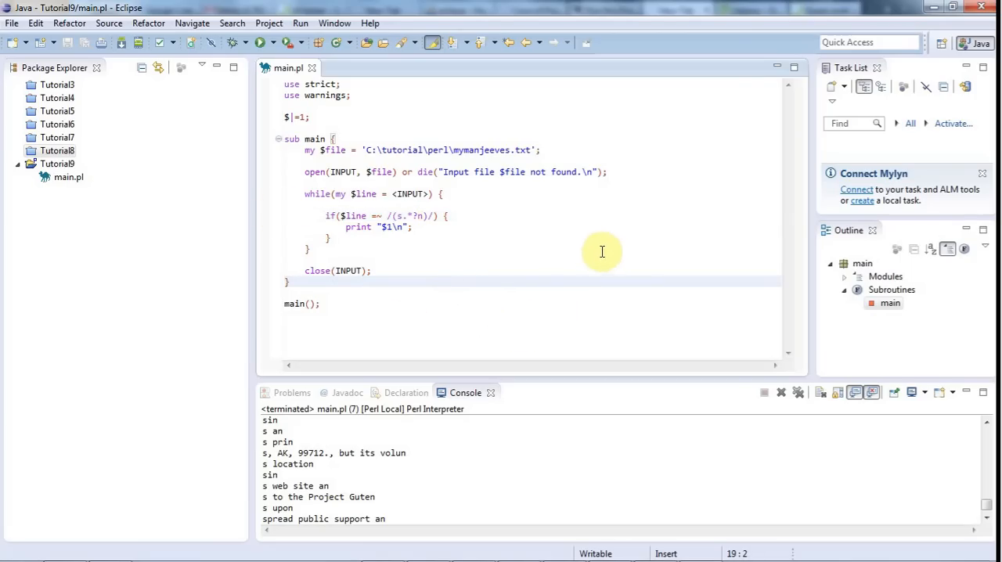
mouse_move(608, 234)
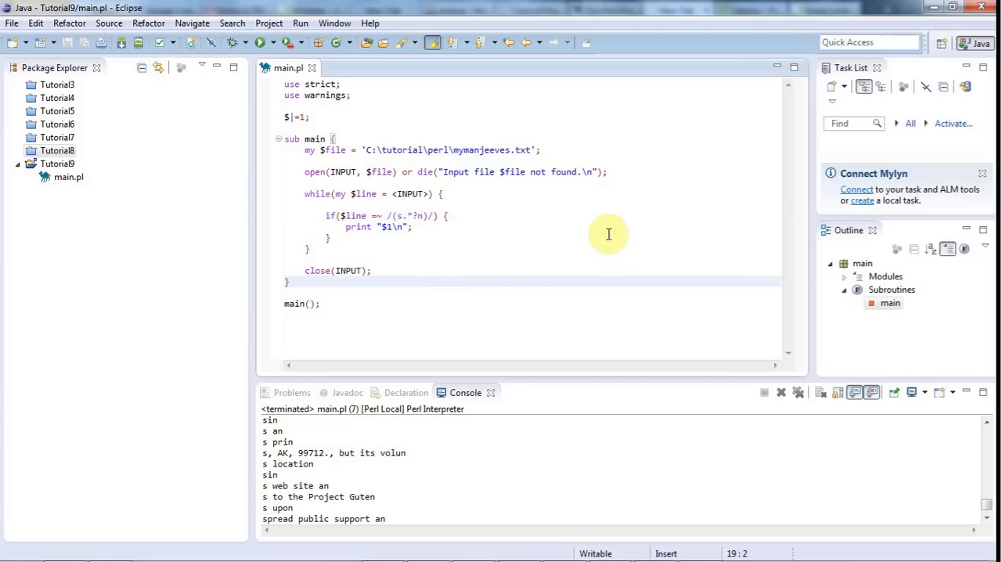